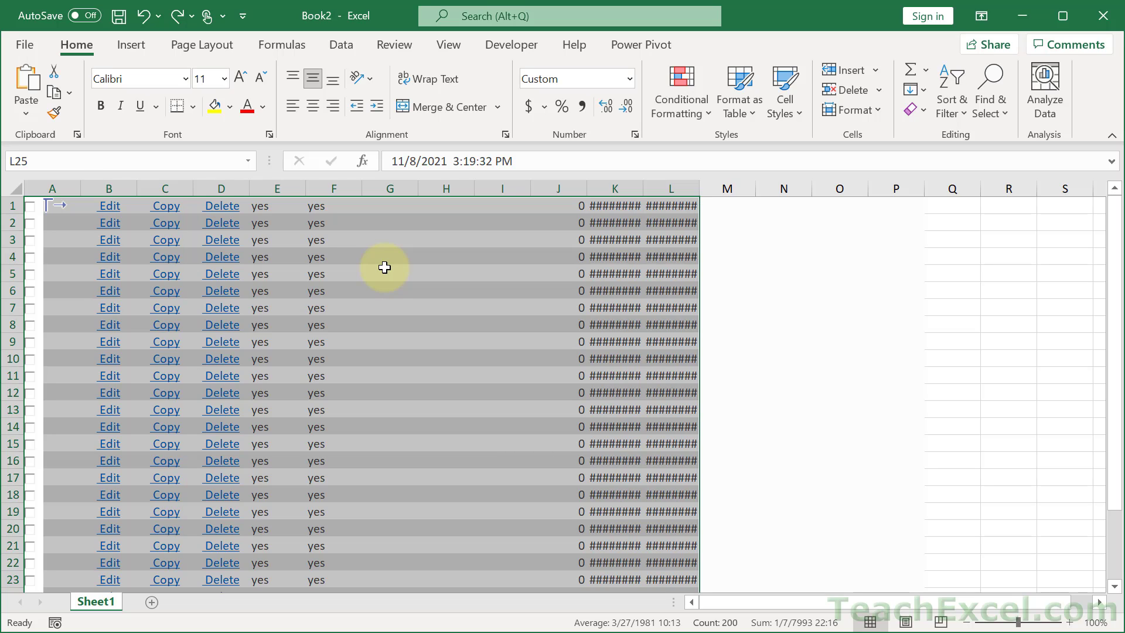
mouse_move(477, 362)
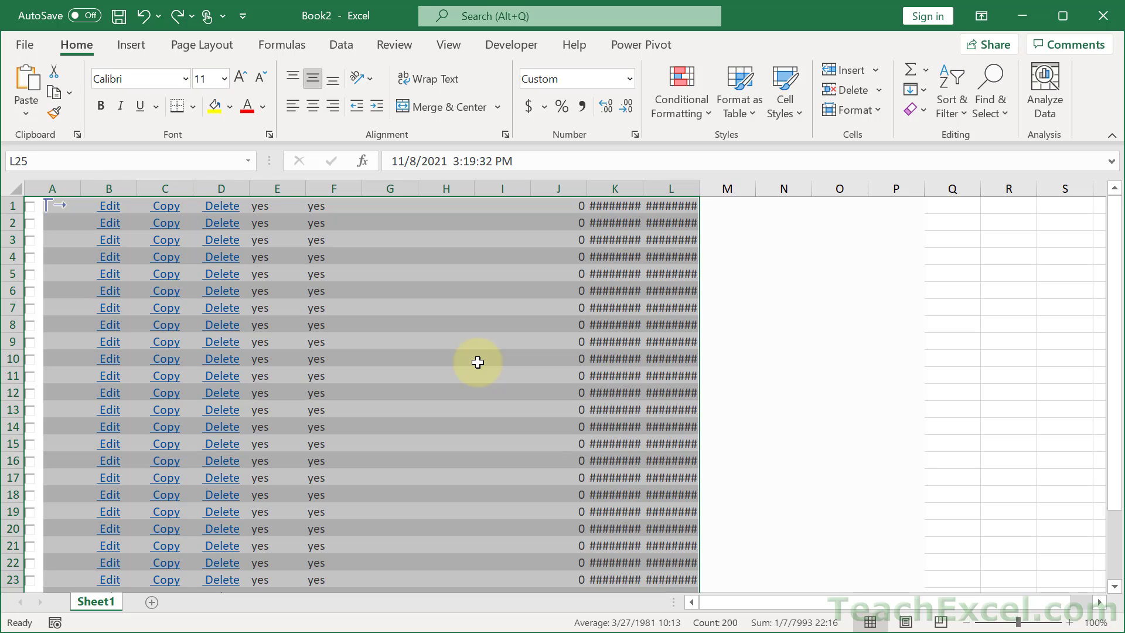
mouse_move(137, 335)
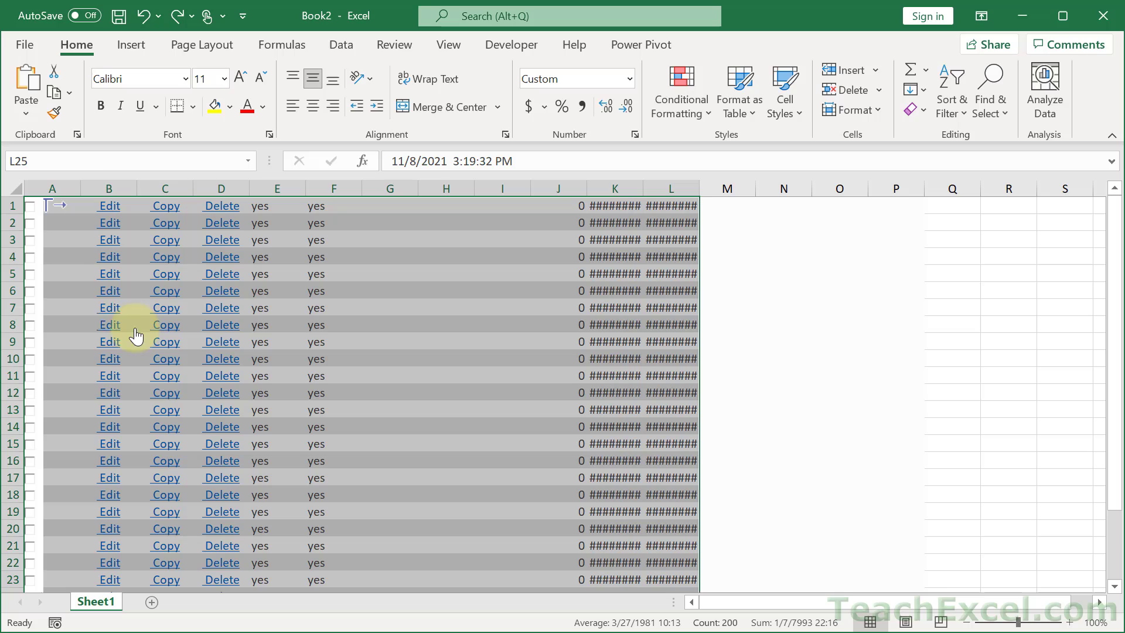
mouse_move(32, 457)
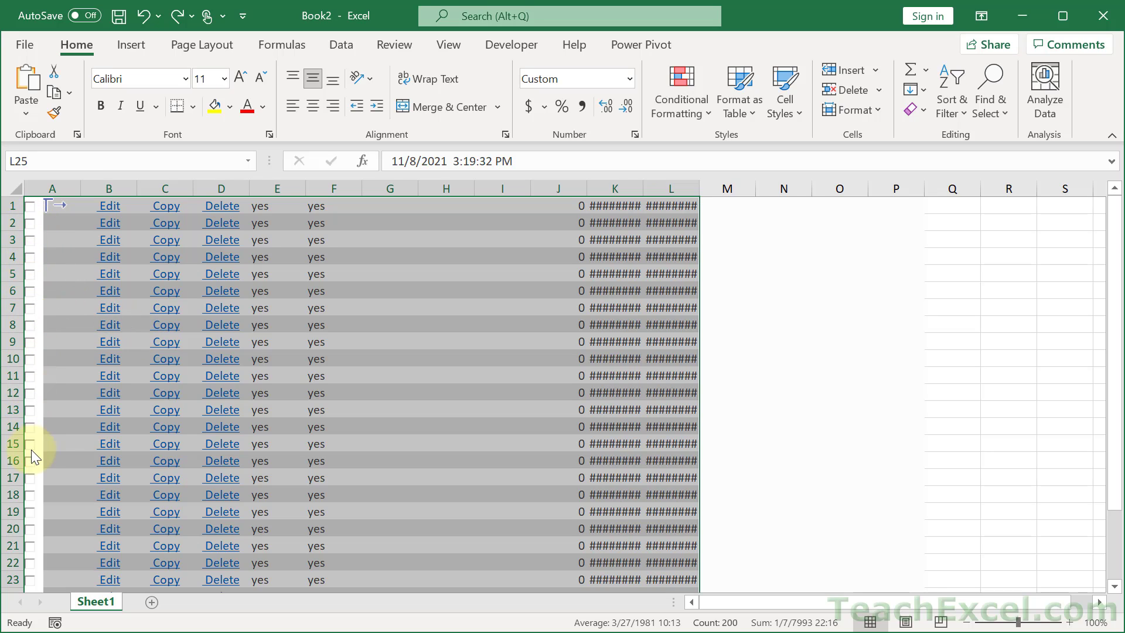
mouse_move(531, 336)
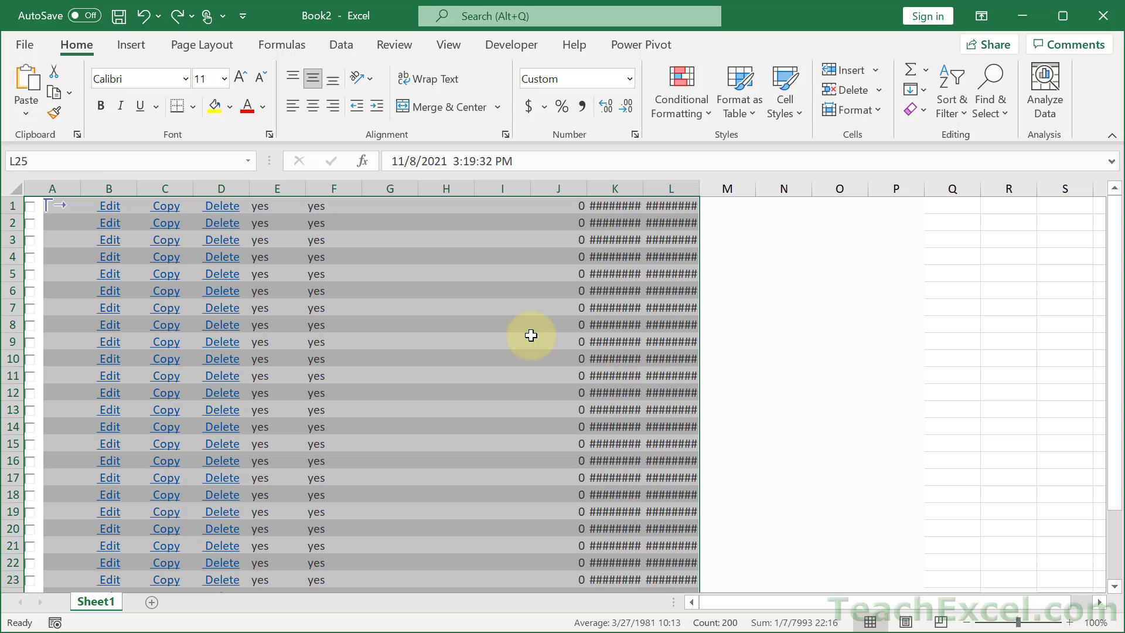
mouse_move(441, 314)
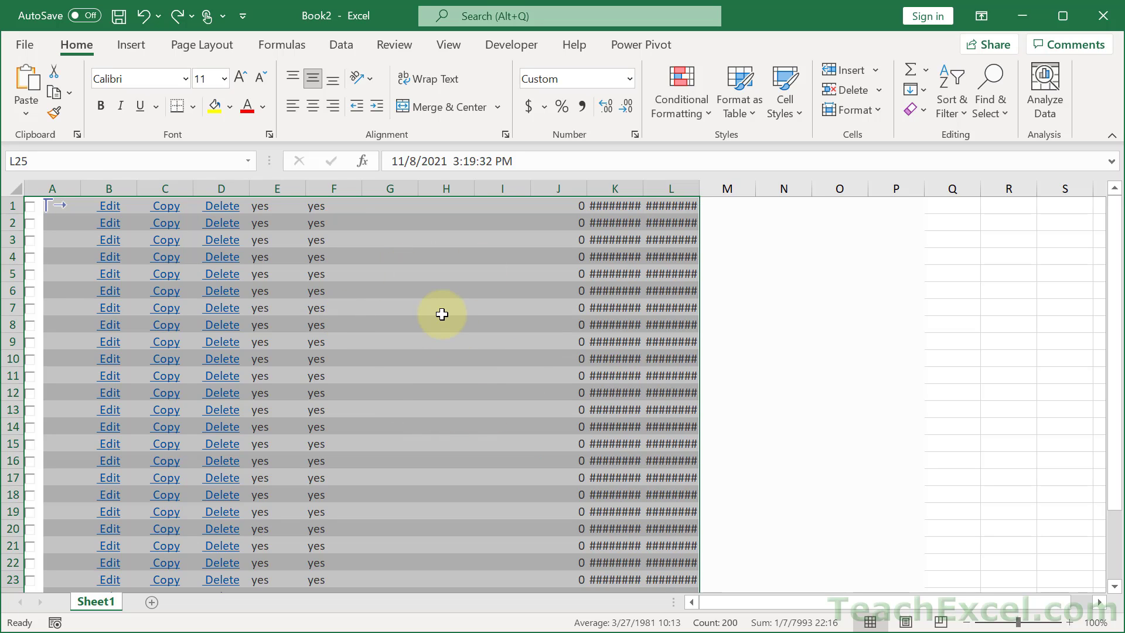
mouse_move(518, 443)
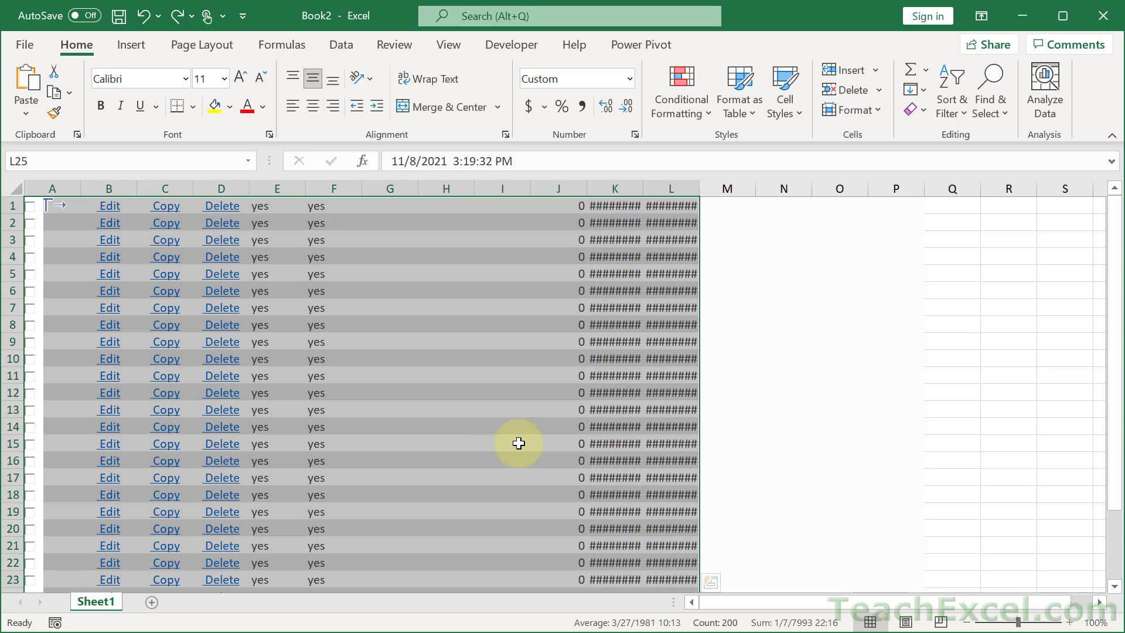
mouse_move(431, 274)
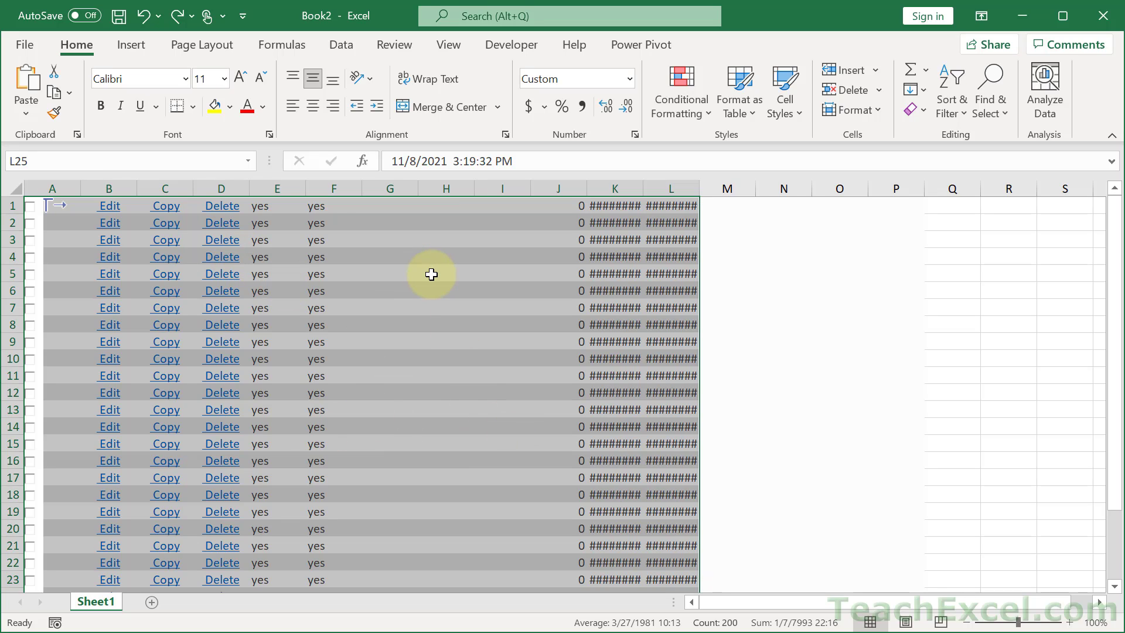
mouse_move(77, 45)
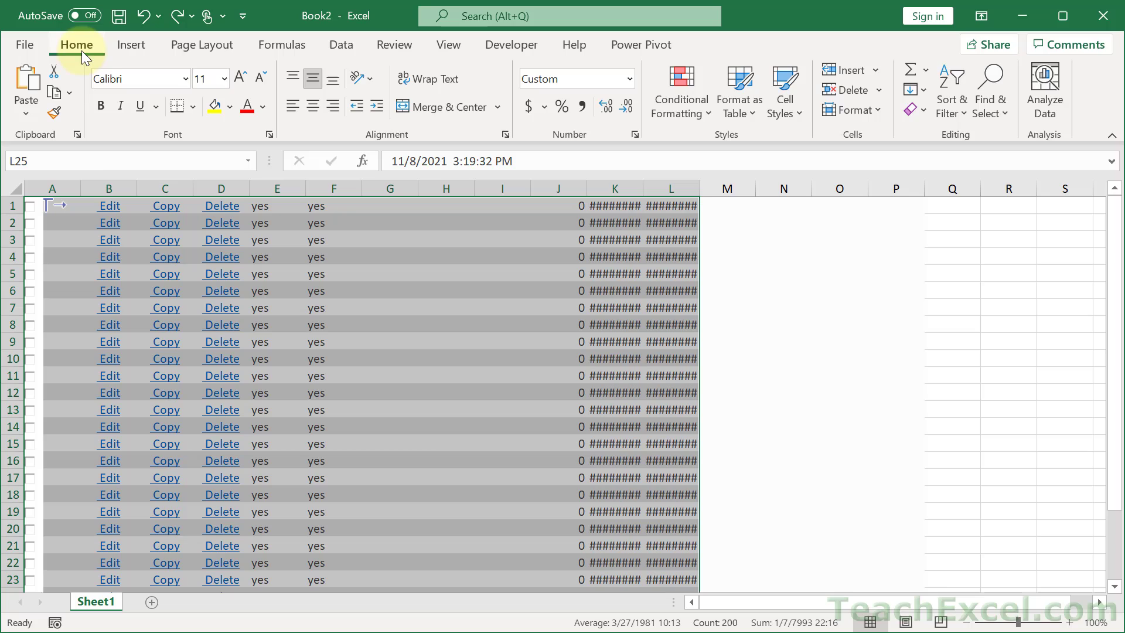
mouse_move(904, 194)
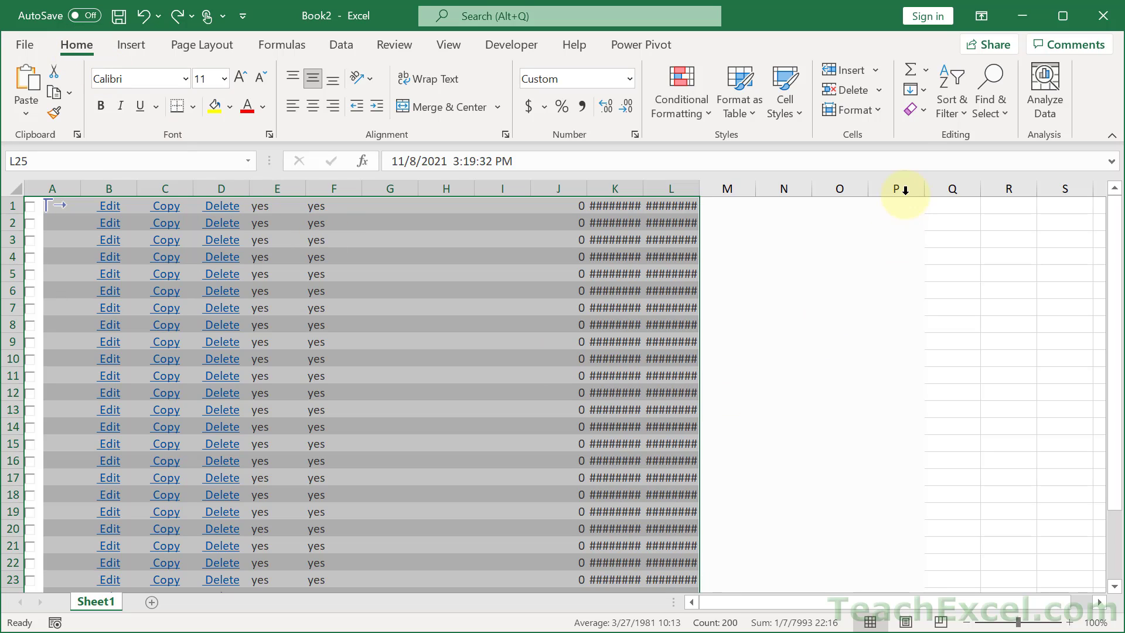
Remove hyperlinks via Home > Clear so Edit, Copy and Delete become plain text.
click(913, 109)
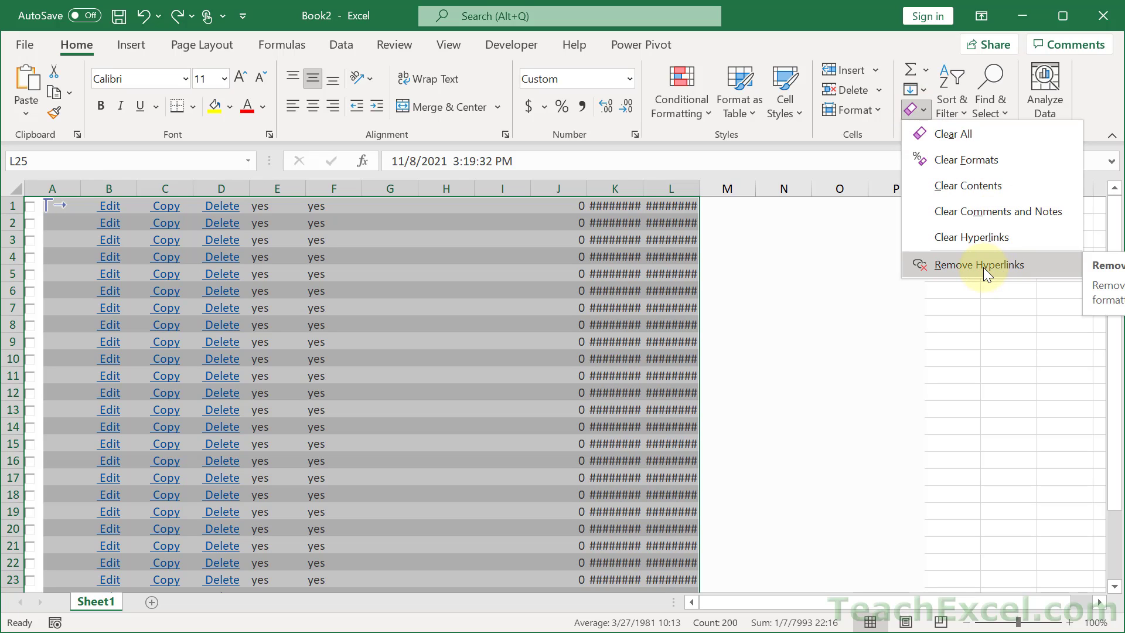
click(984, 265)
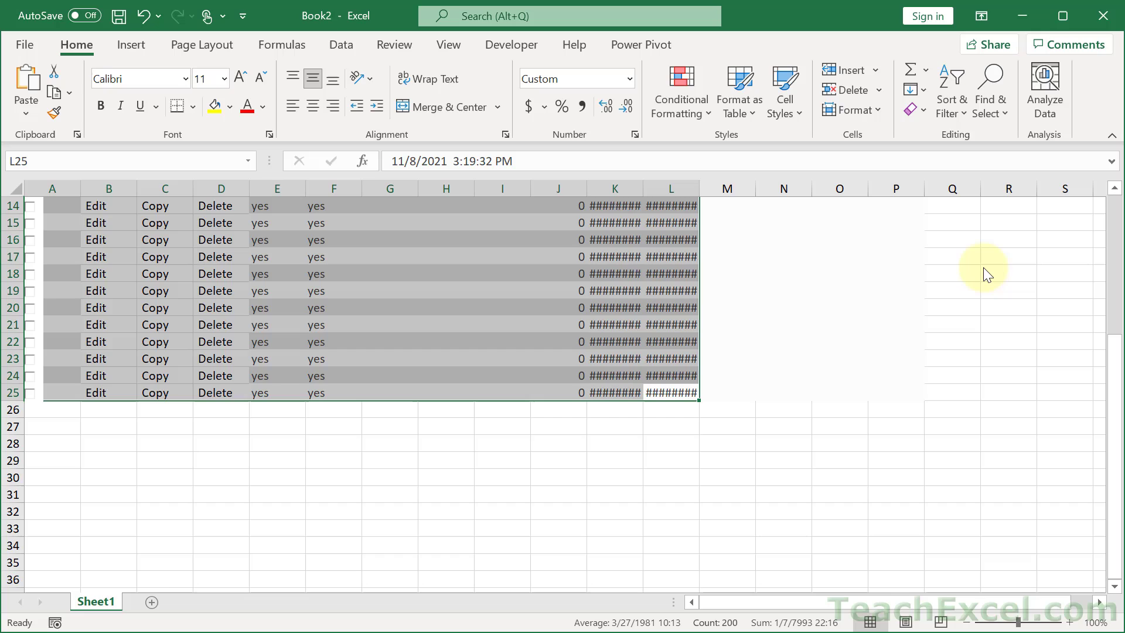
scroll(up, 3)
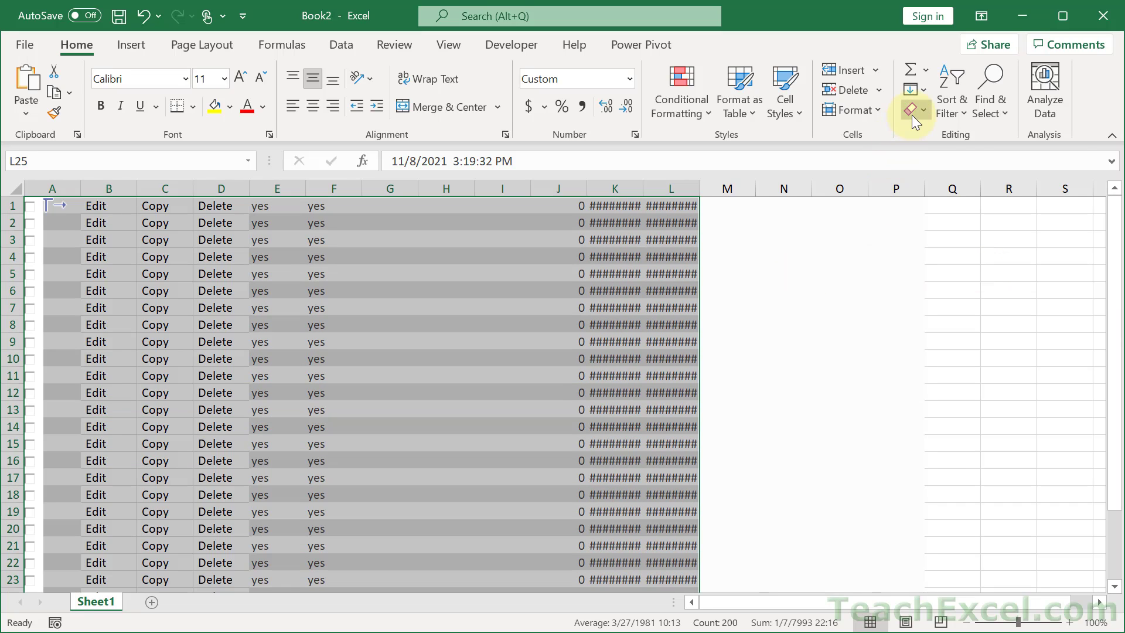
Clear all formats so shading disappears and dates show as raw serial numbers.
click(910, 111)
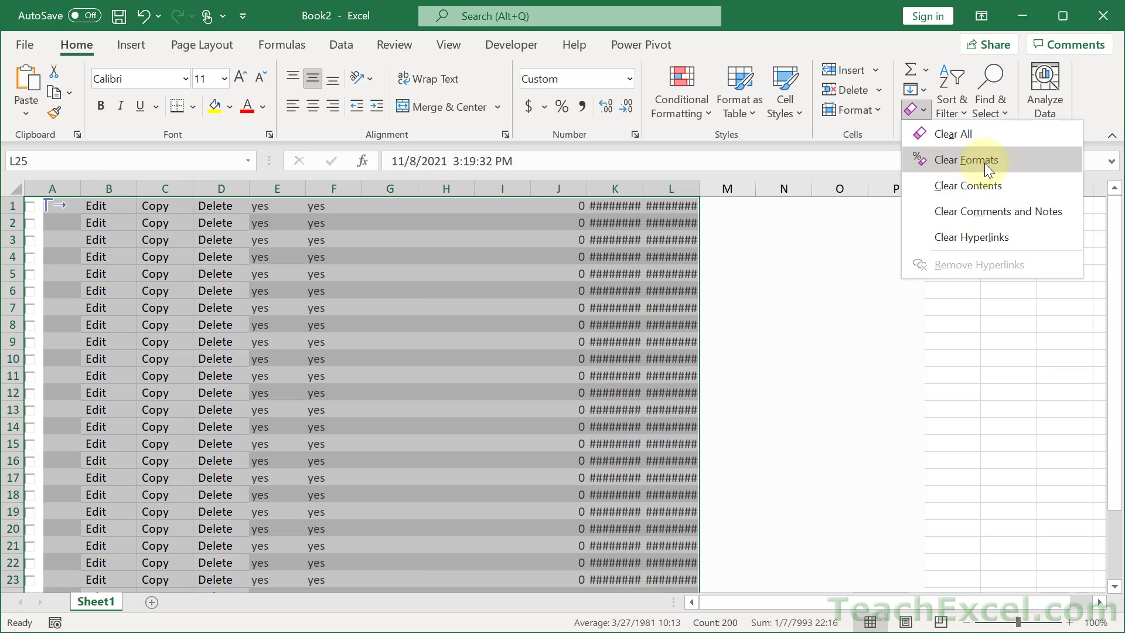
mouse_move(967, 160)
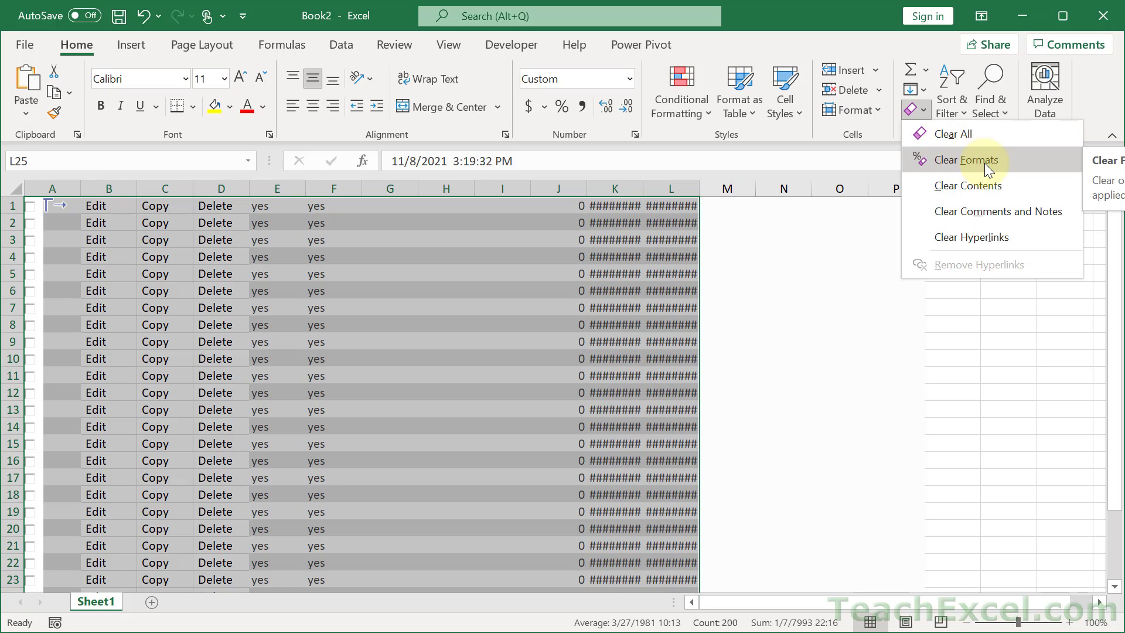
click(968, 160)
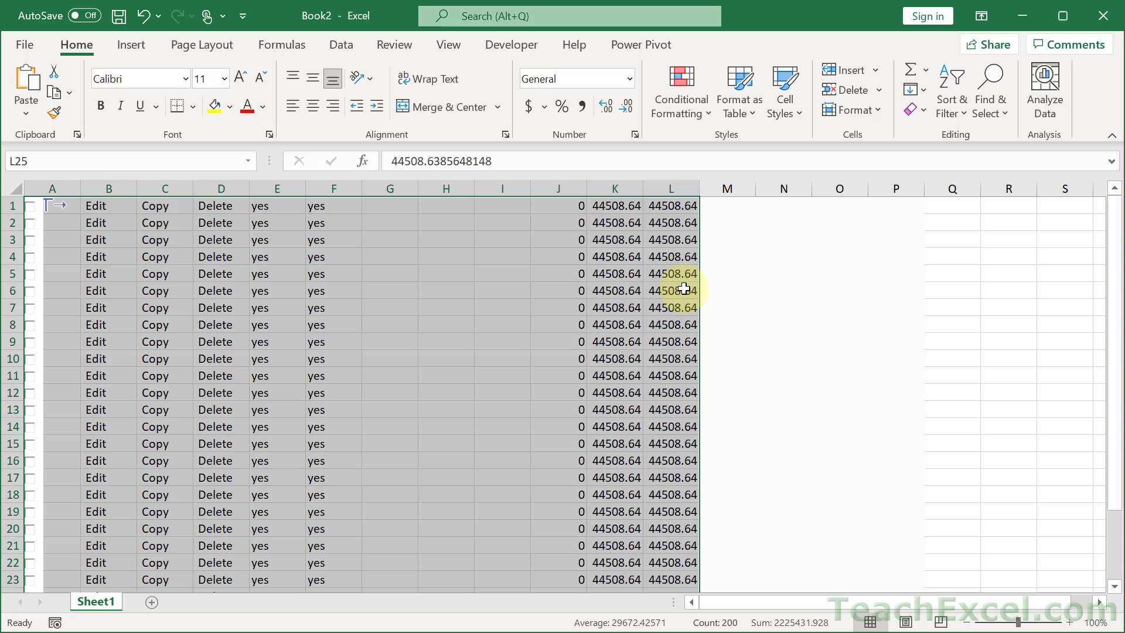
mouse_move(249, 274)
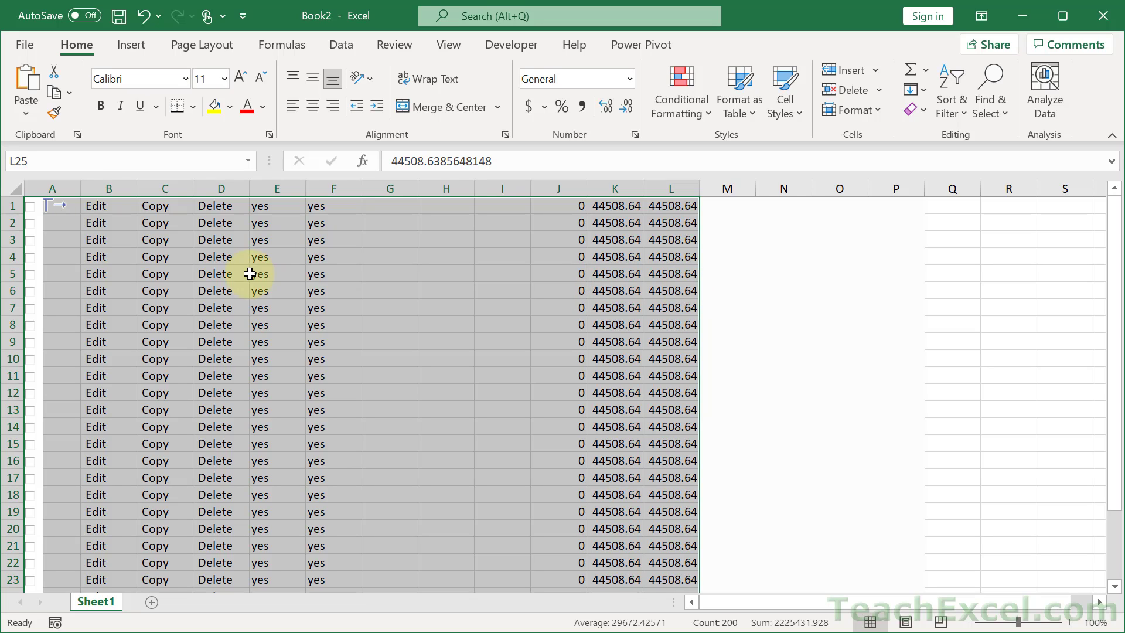
mouse_move(384, 252)
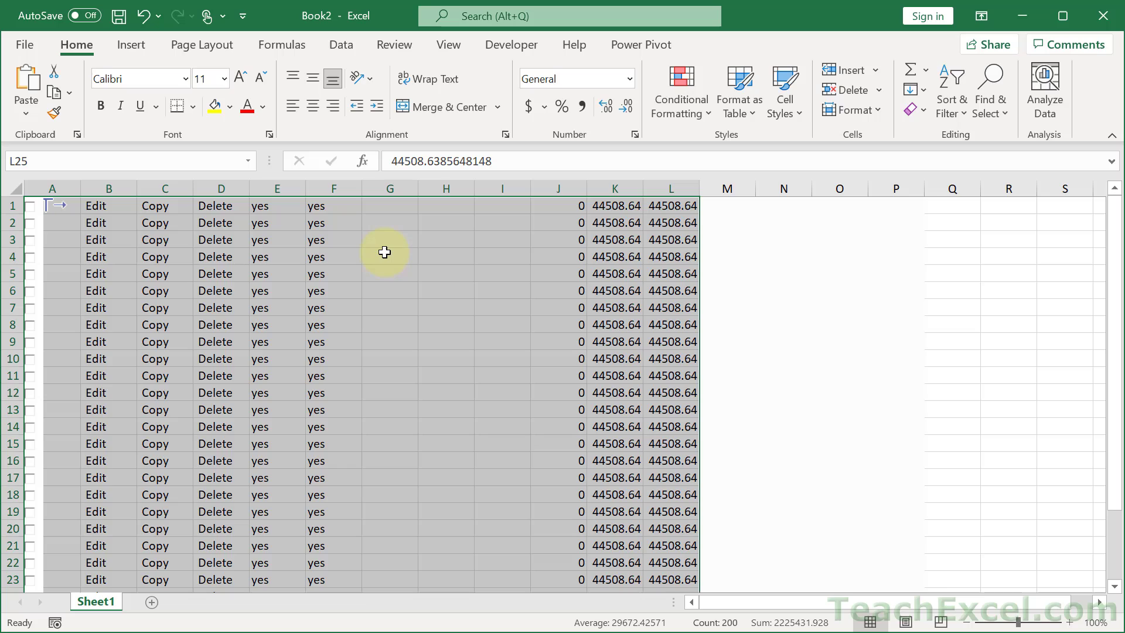
mouse_move(649, 277)
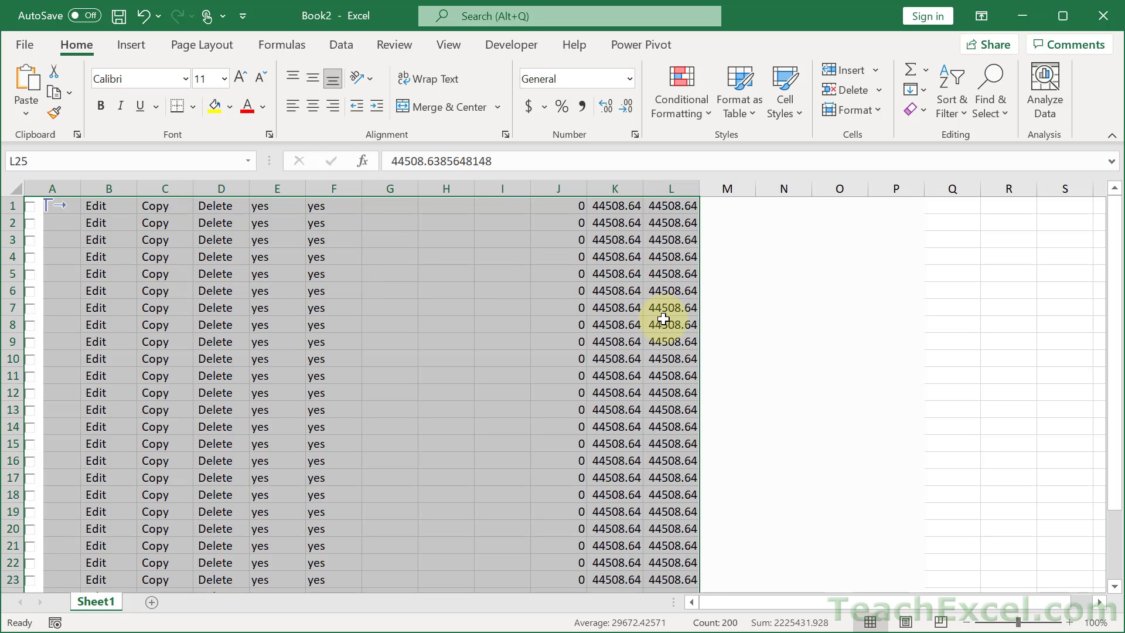
mouse_move(946, 281)
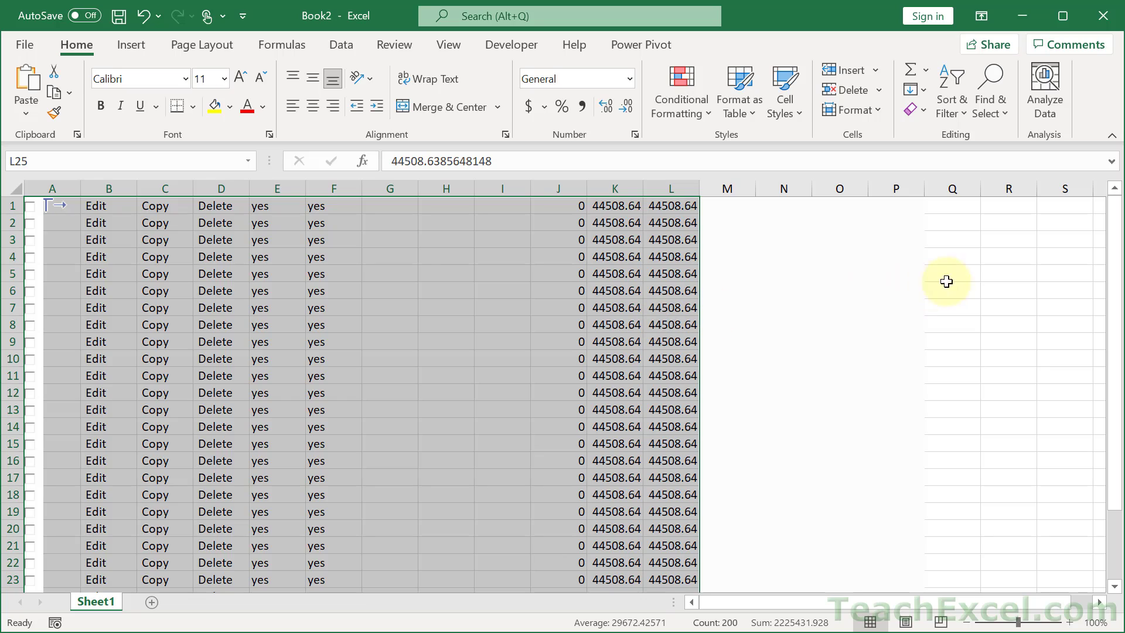
mouse_move(991, 89)
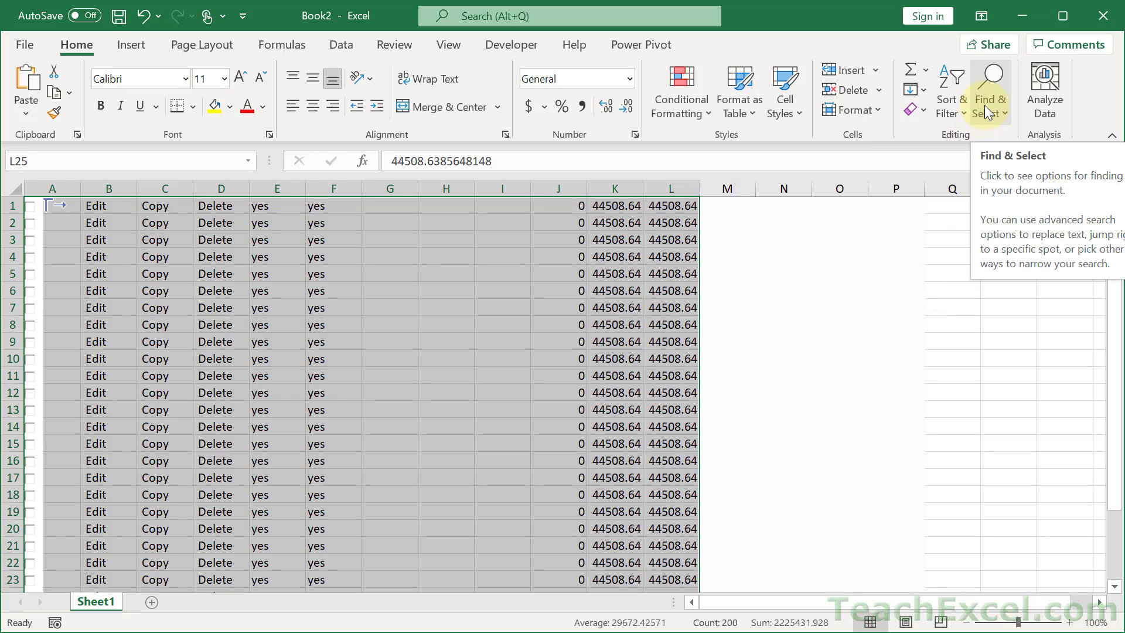
Show the Selection Pane from Find & Select to list the sheet's pictures and controls.
click(991, 89)
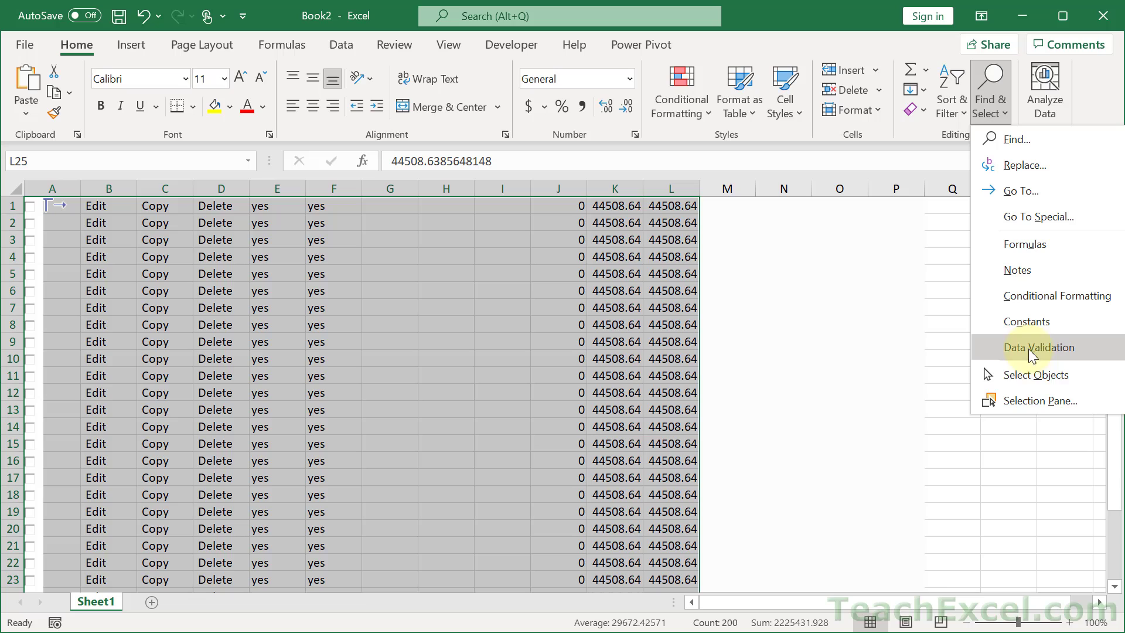
mouse_move(1026, 400)
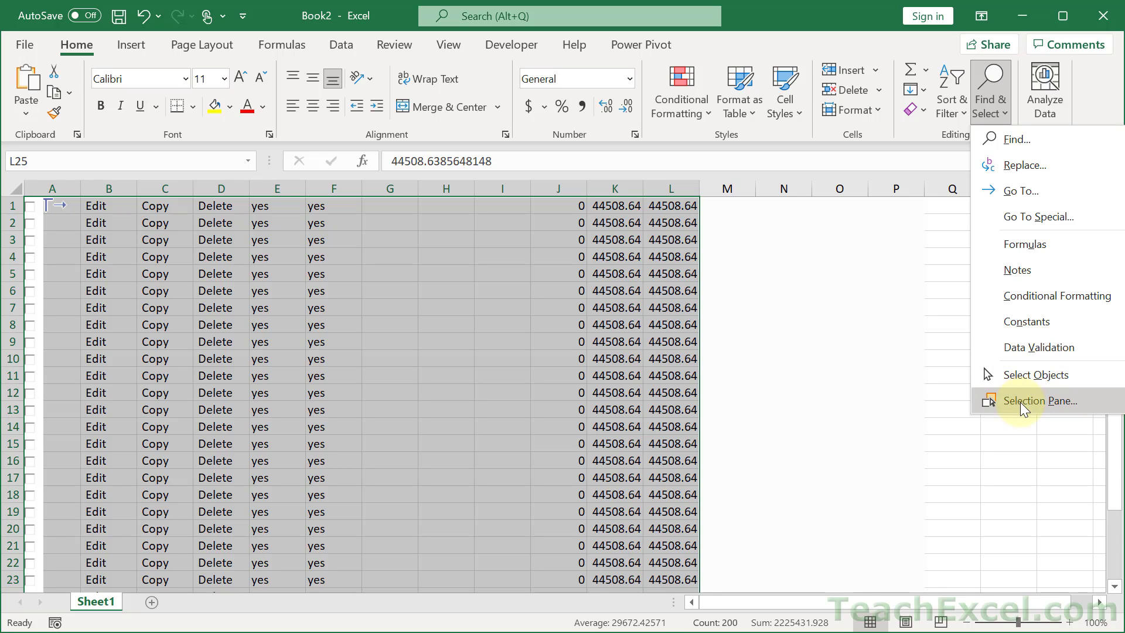
click(1041, 400)
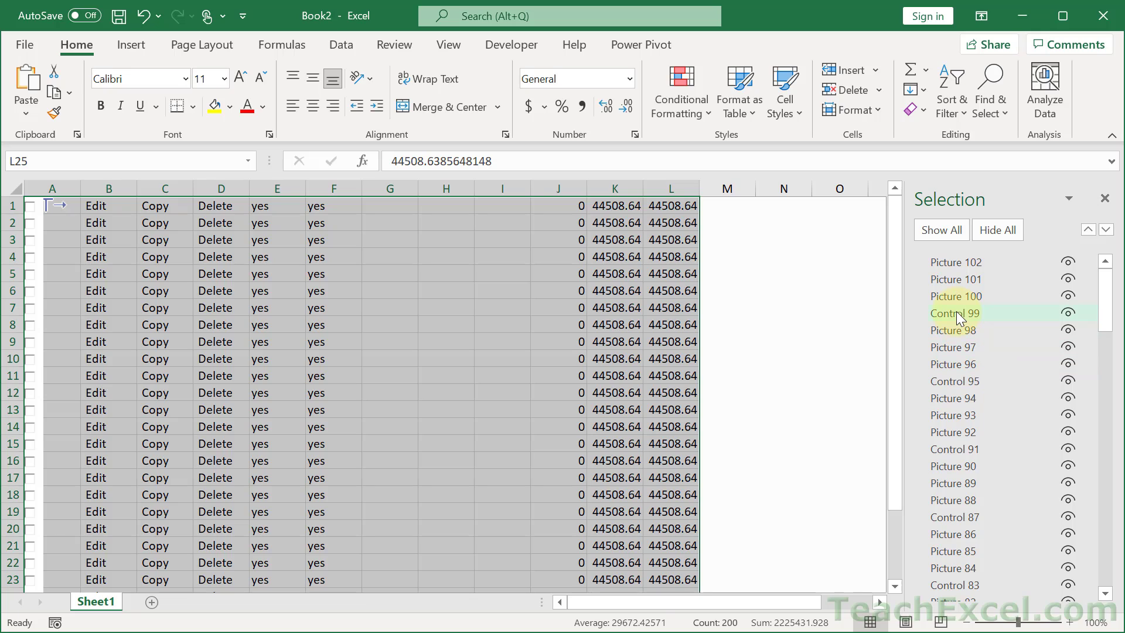
Select Picture 98, Picture 94 and other items in the Selection Pane, delete them and close the pane.
click(955, 314)
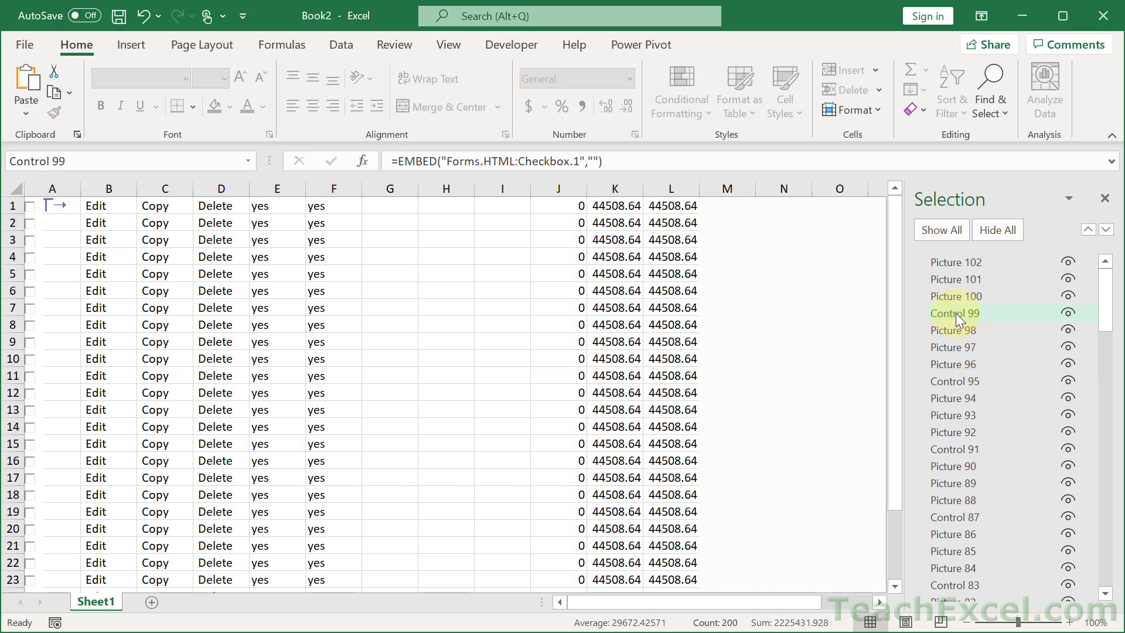
click(955, 330)
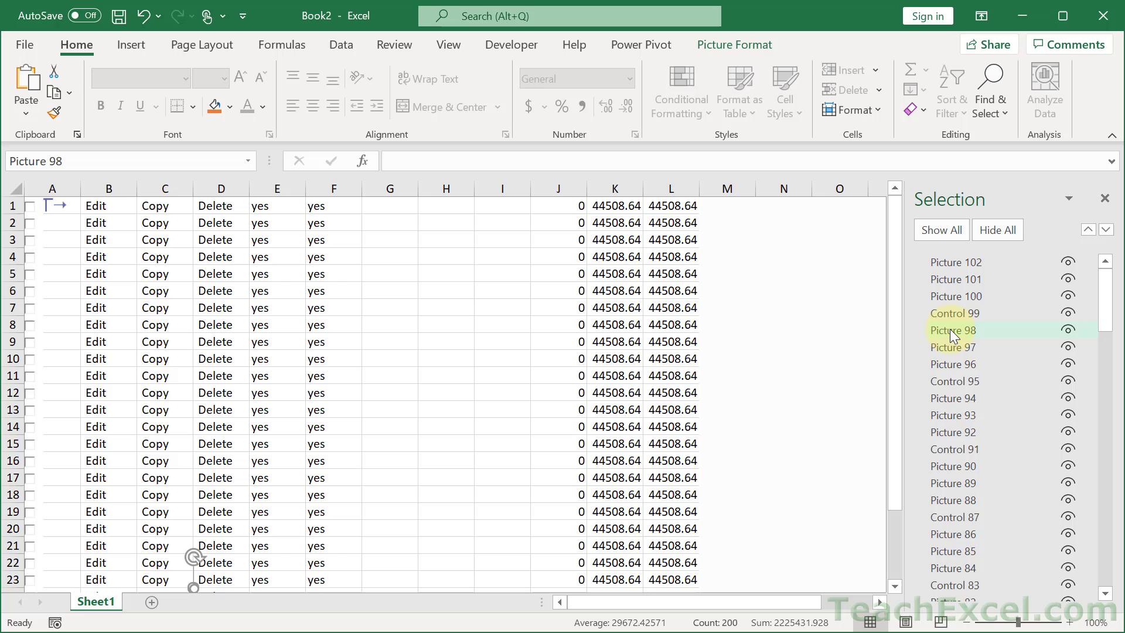
click(953, 399)
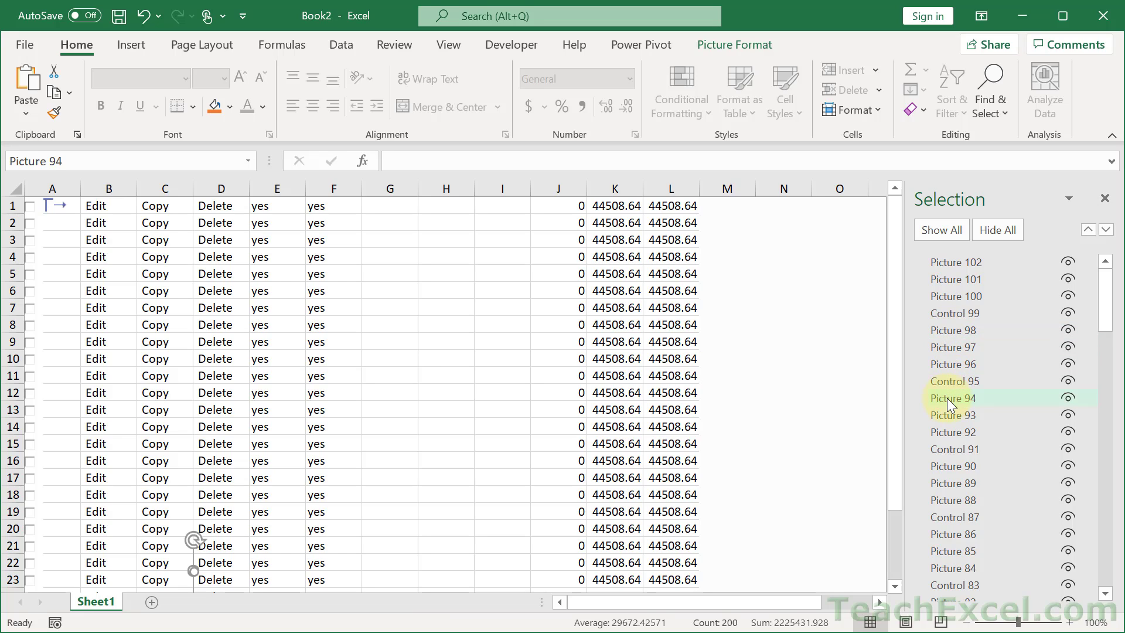
click(954, 398)
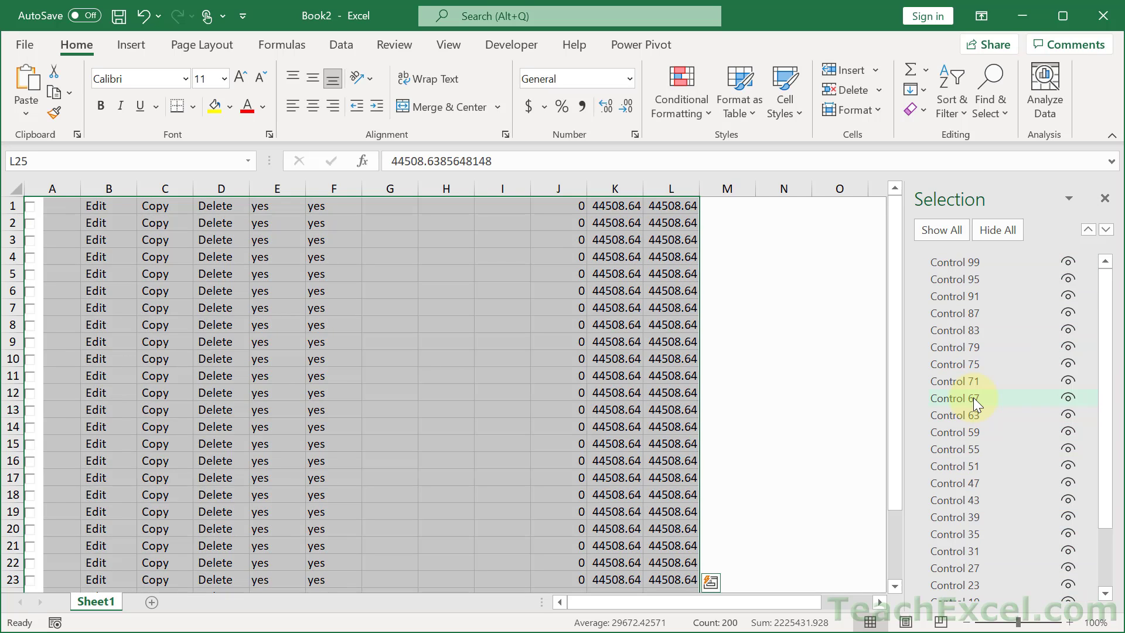
click(953, 399)
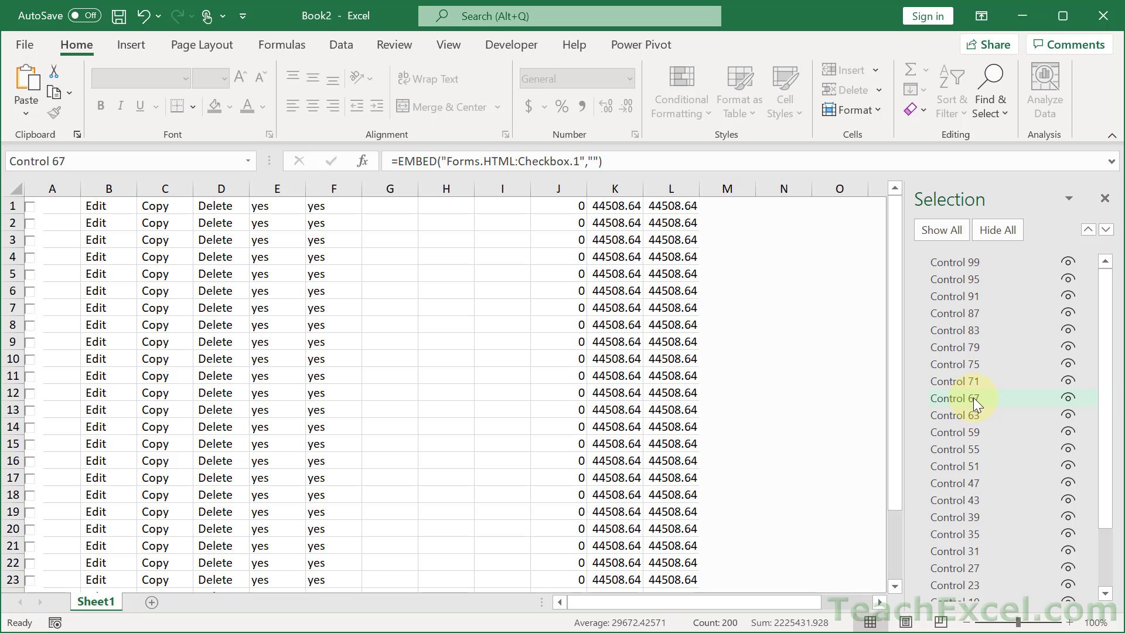
click(955, 398)
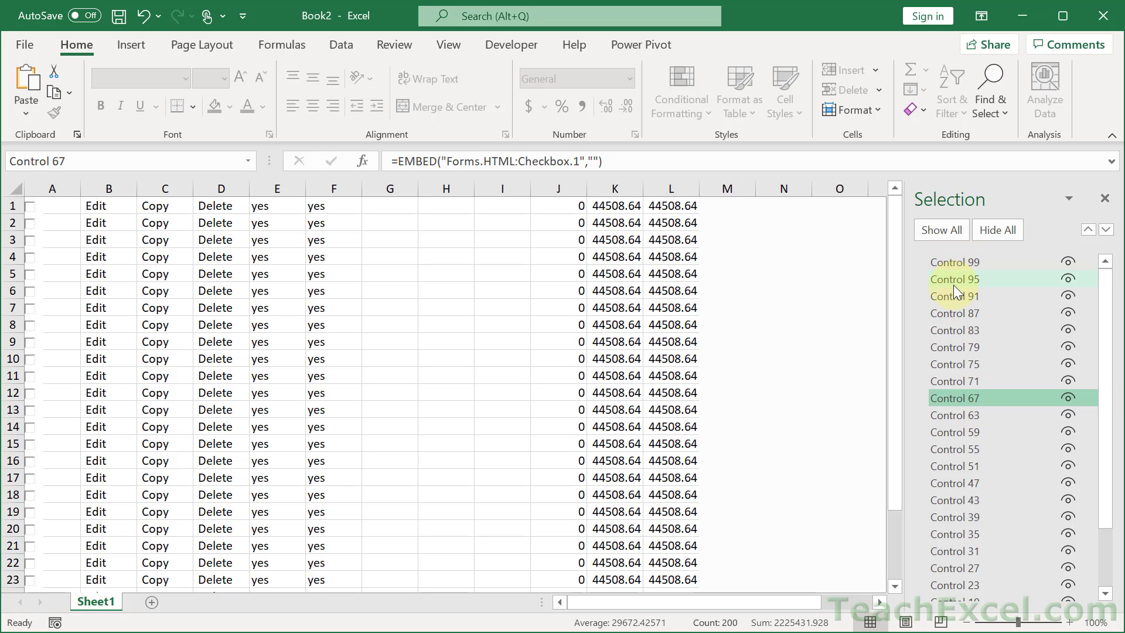
mouse_move(1090, 215)
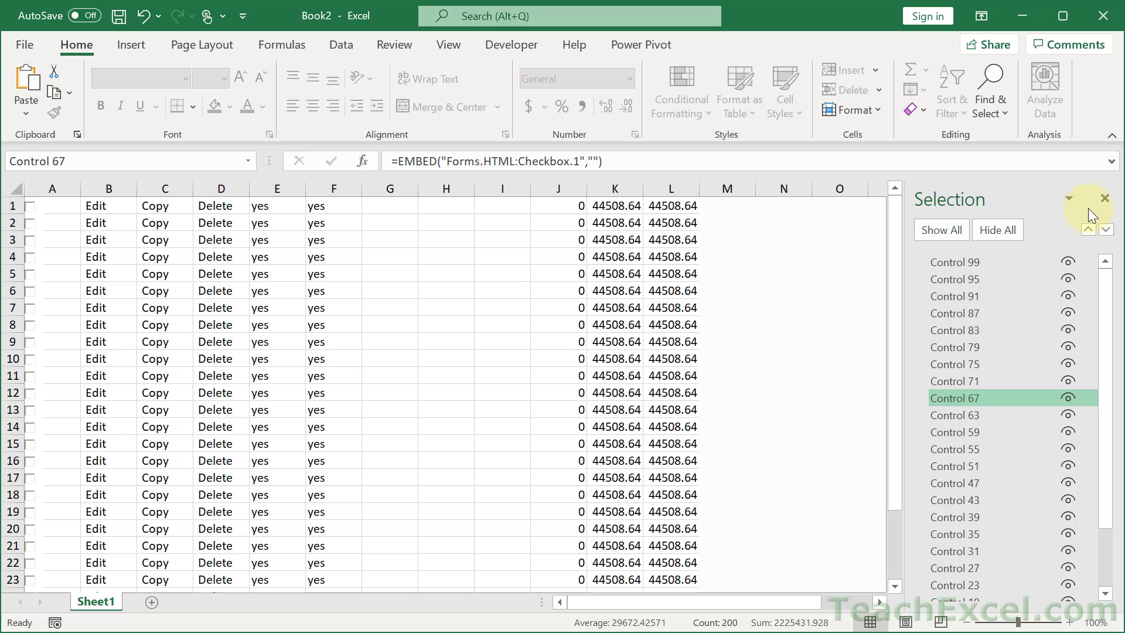
click(1104, 198)
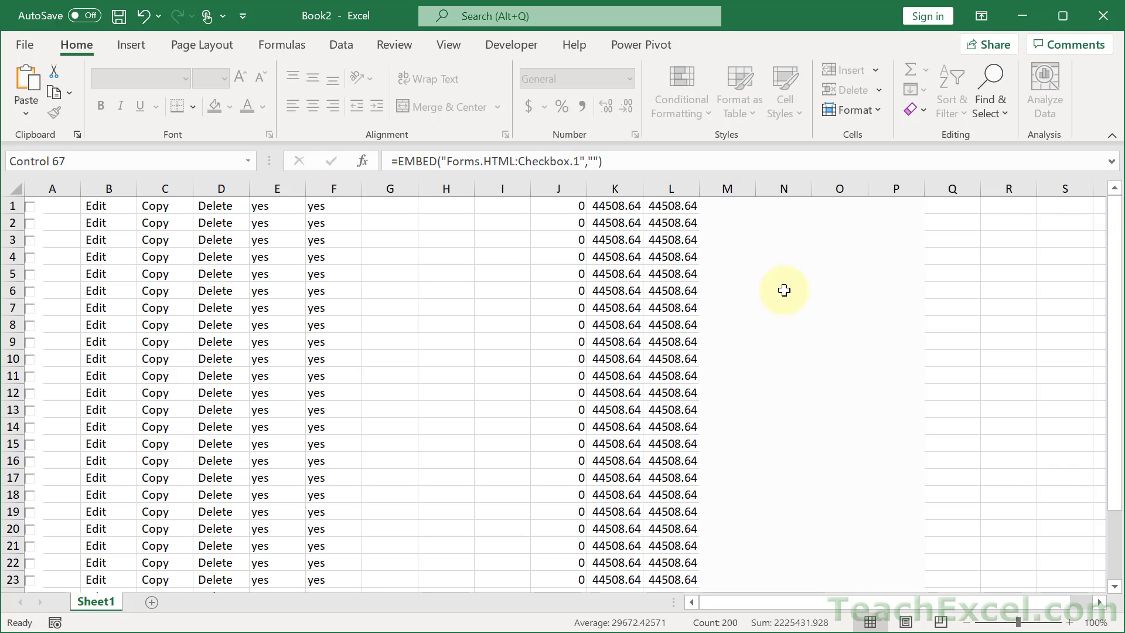
Bring up the VBA editor for Book2 with Alt+F11 and show its Insert menu.
key(alt+F11)
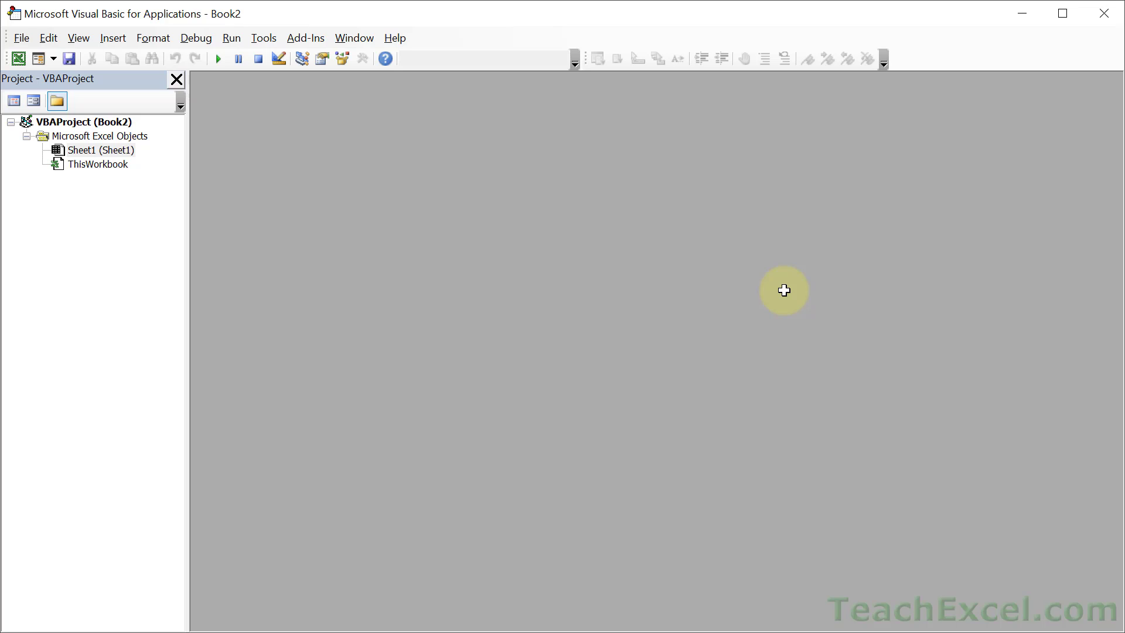
click(112, 37)
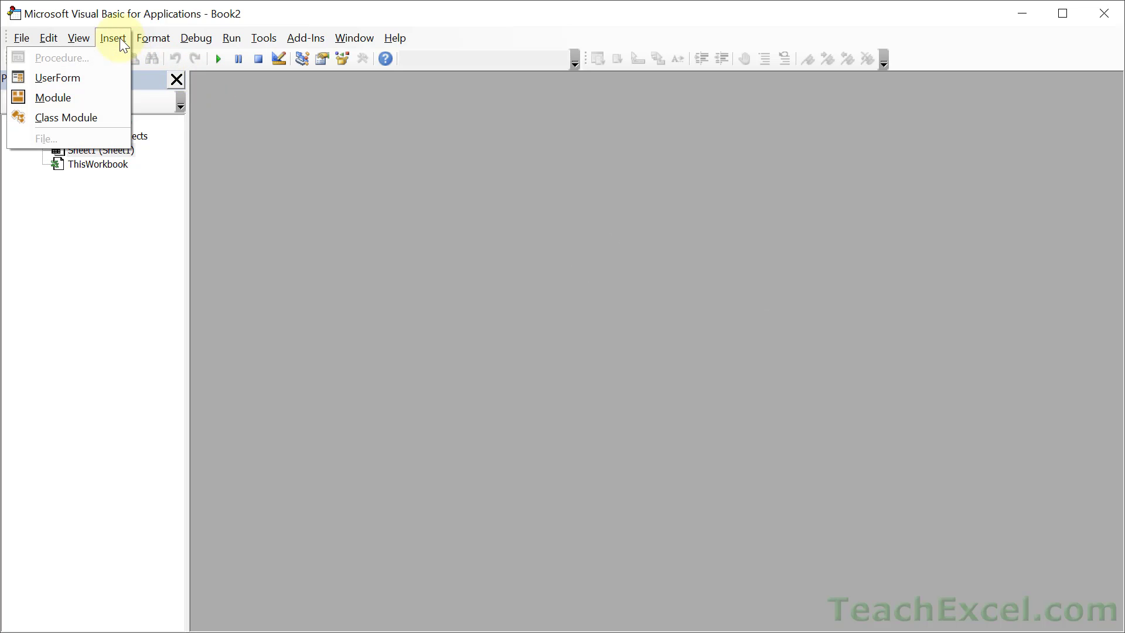
Insert Module1 and start Sub KillShapes with Dim sh As Shape.
click(54, 98)
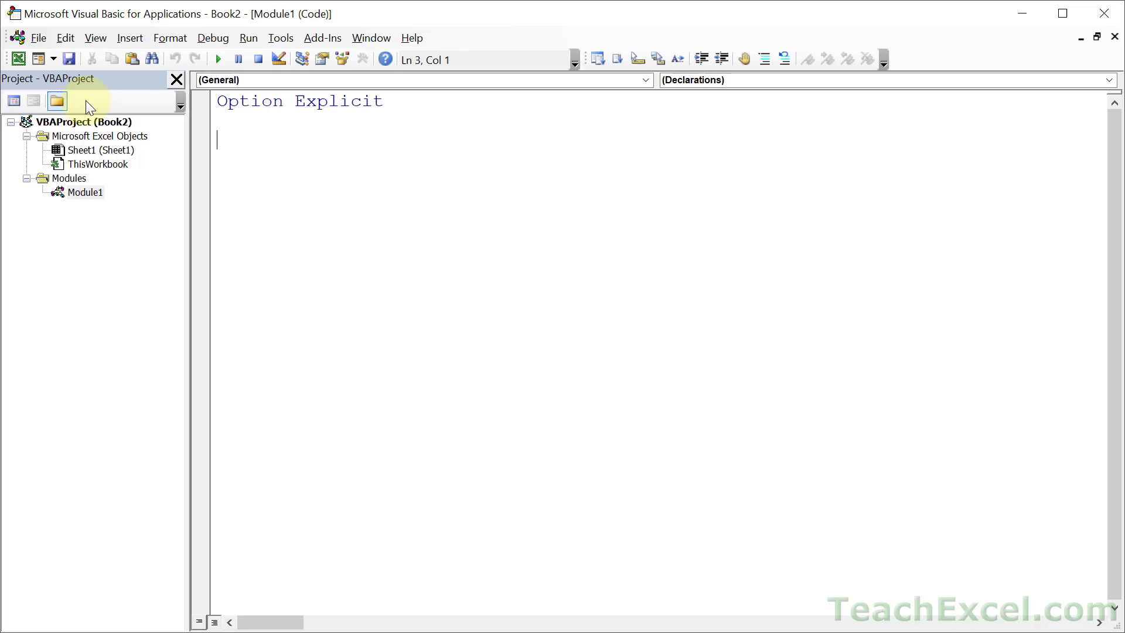
text(sub)
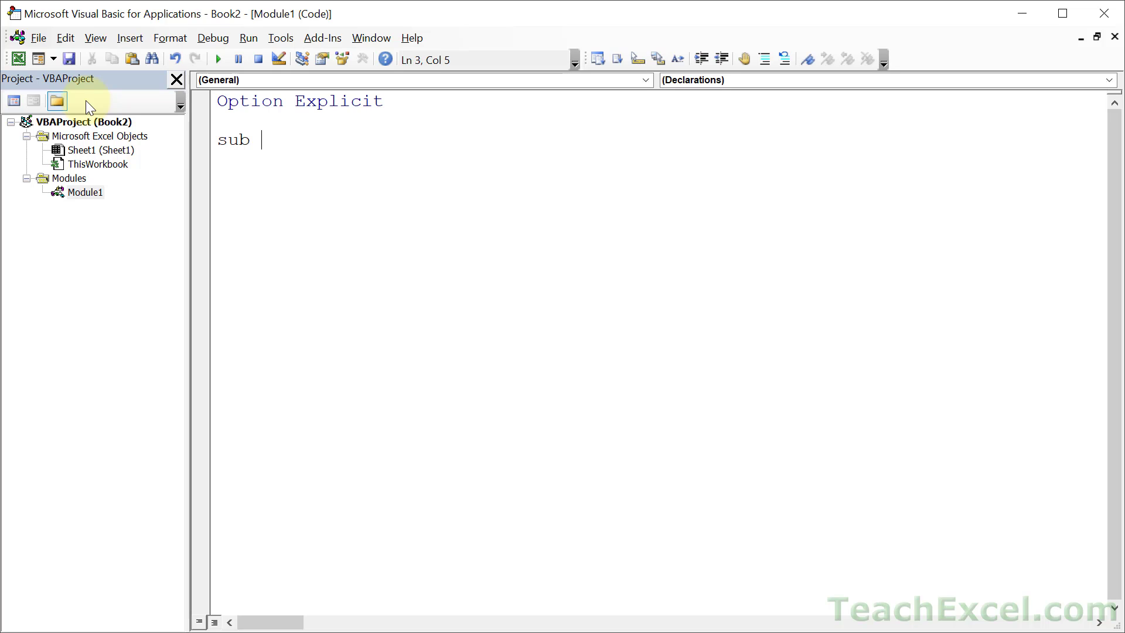
text(KillShapes()
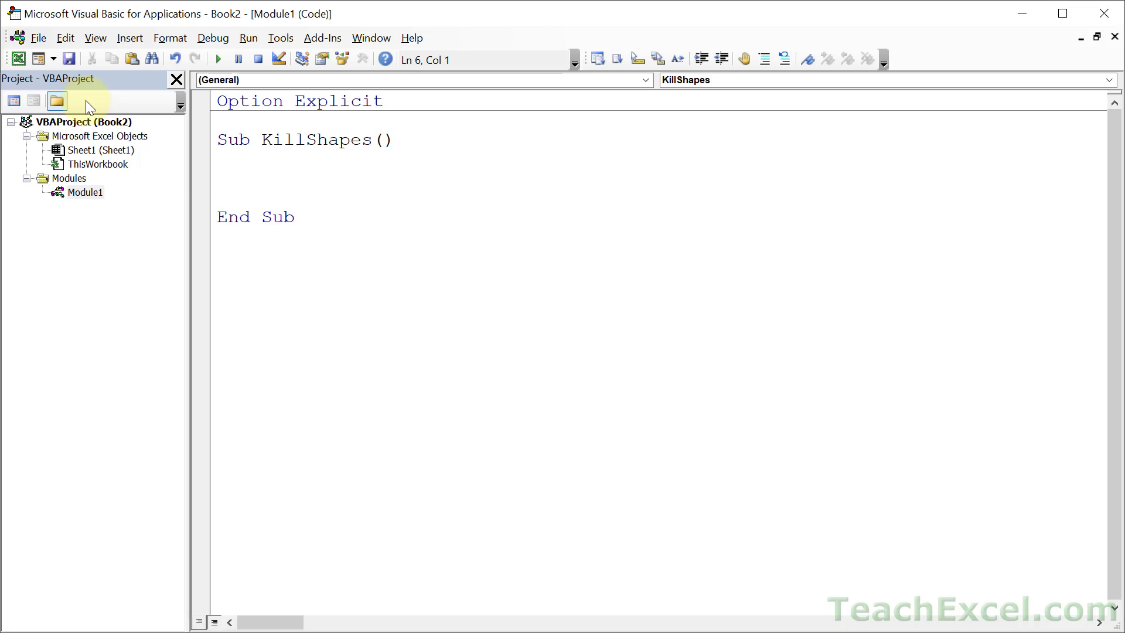
click(274, 179)
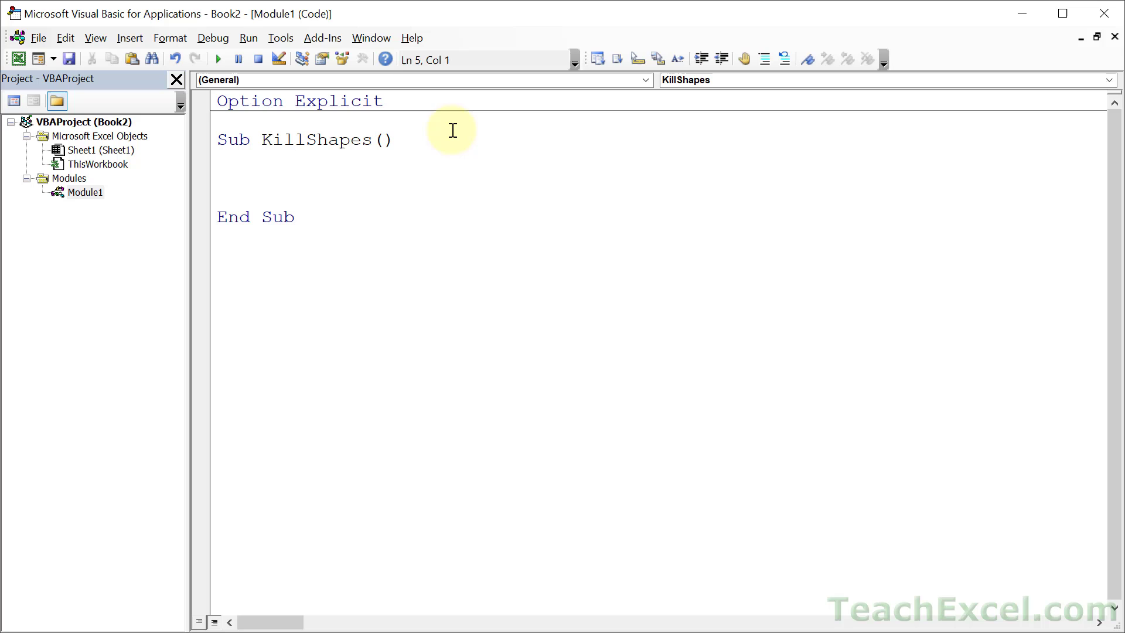
click(219, 178)
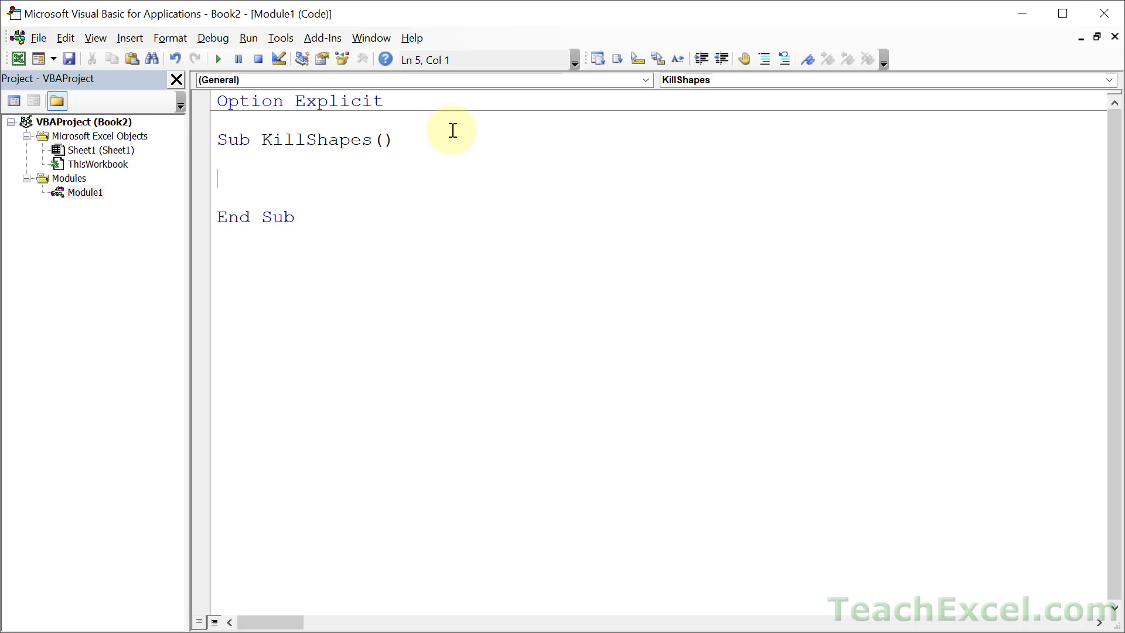
text(dim)
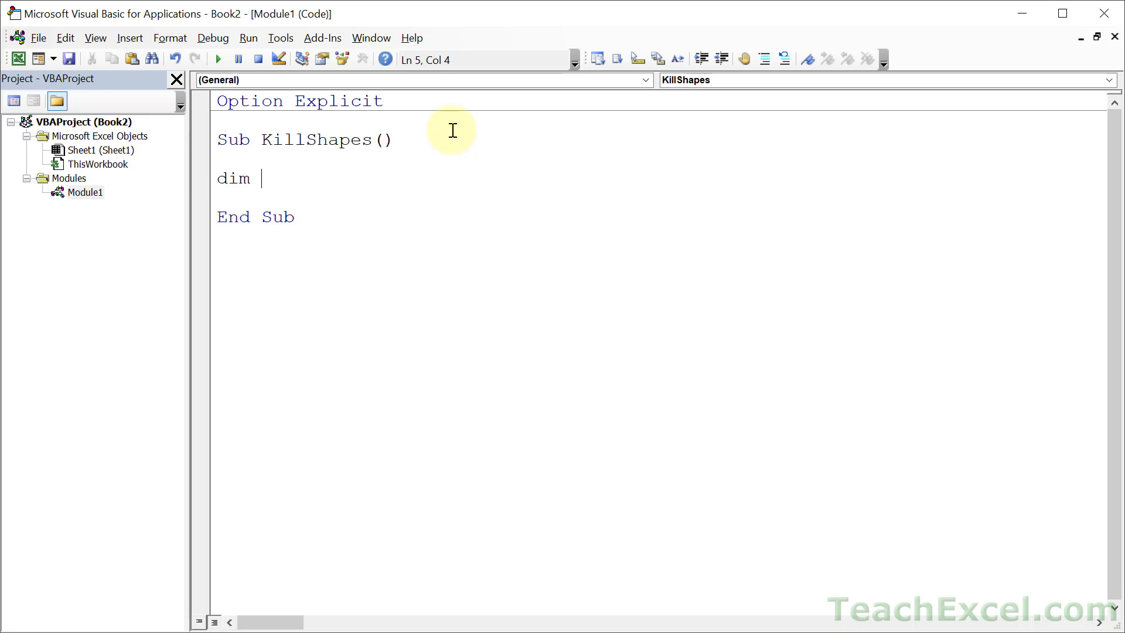
text(sh as shape)
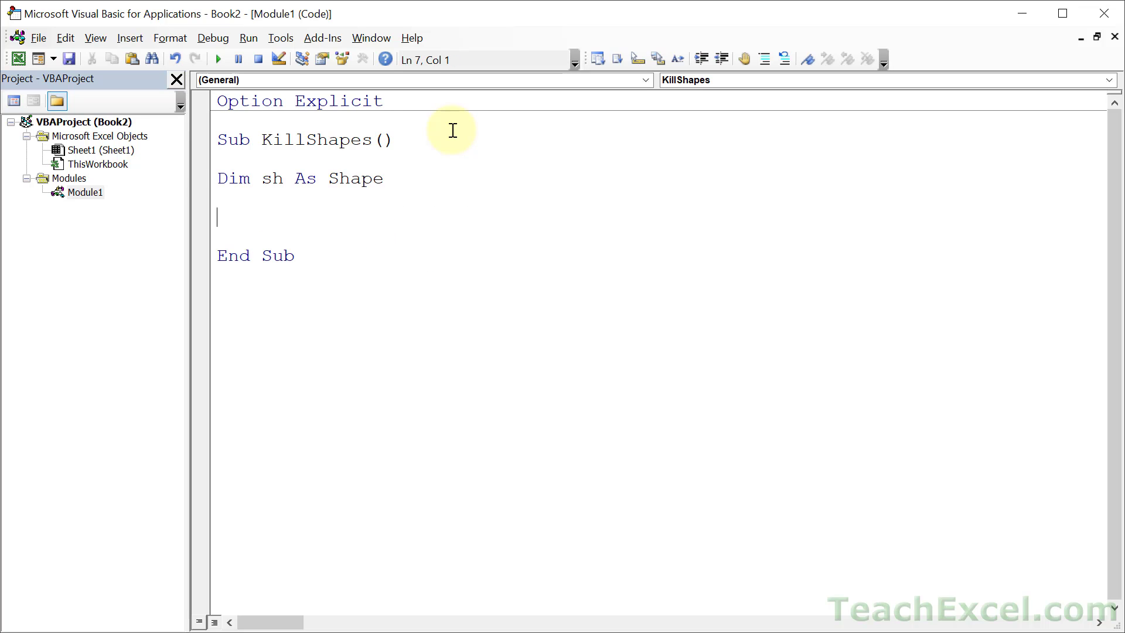
Add For Each sh In ActiveSheet.Shapes with sh.Delete inside the loop.
text(for)
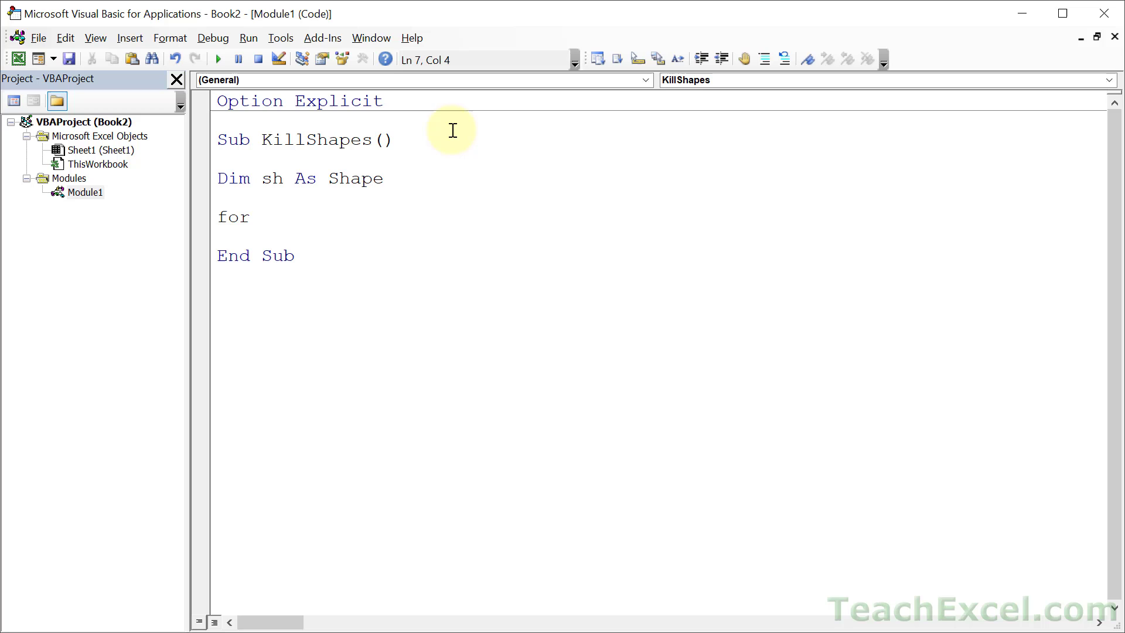
click(251, 217)
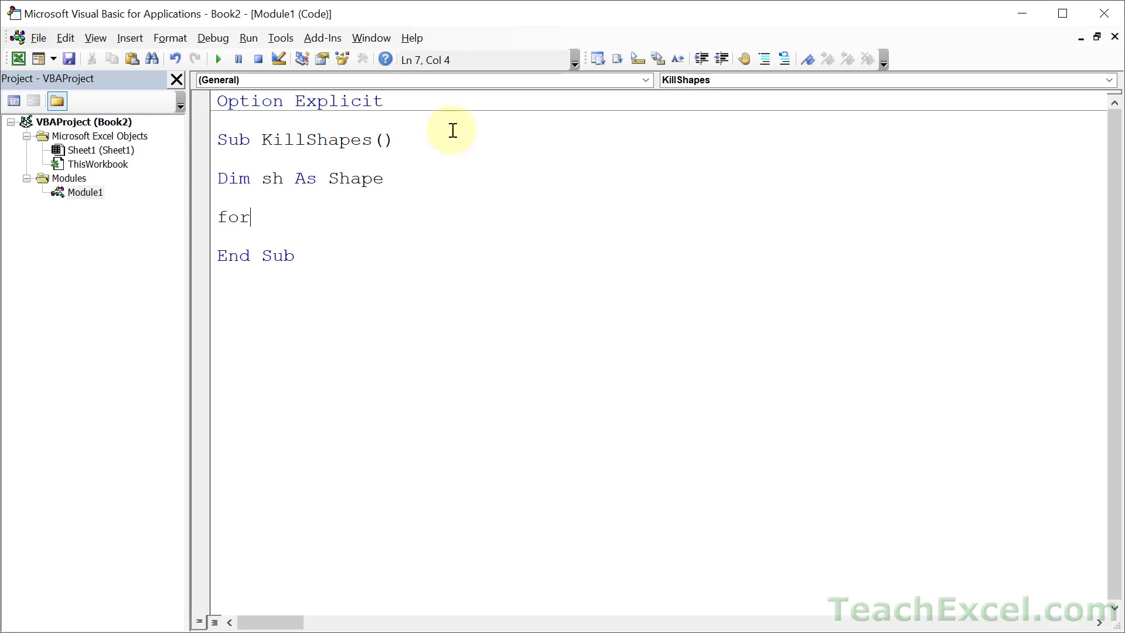
text(each sh)
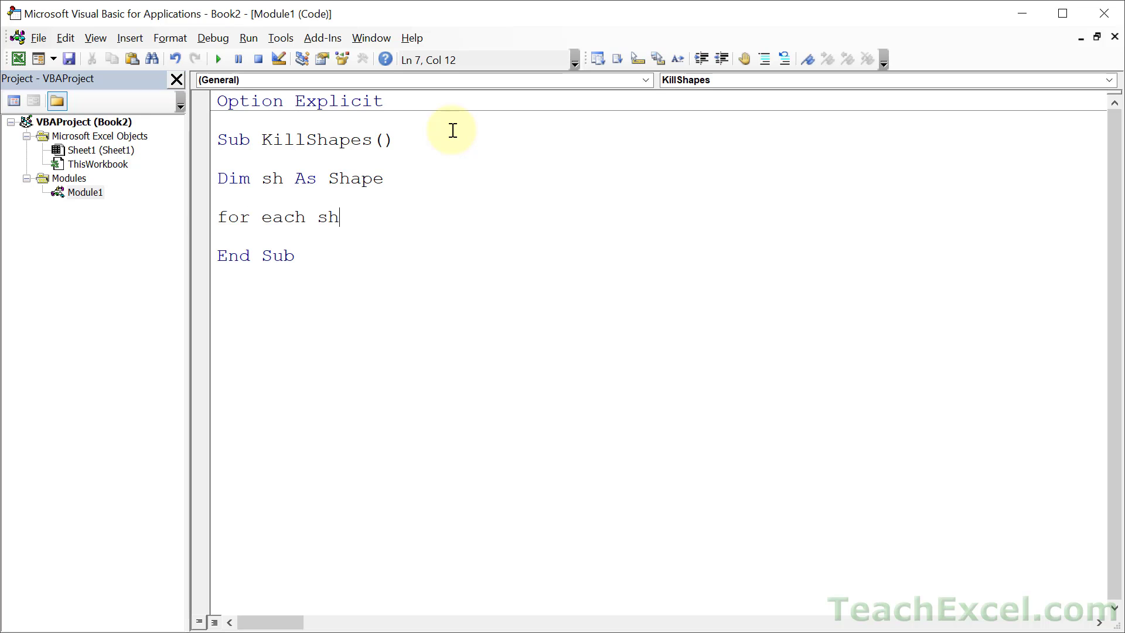
text(in activeshee)
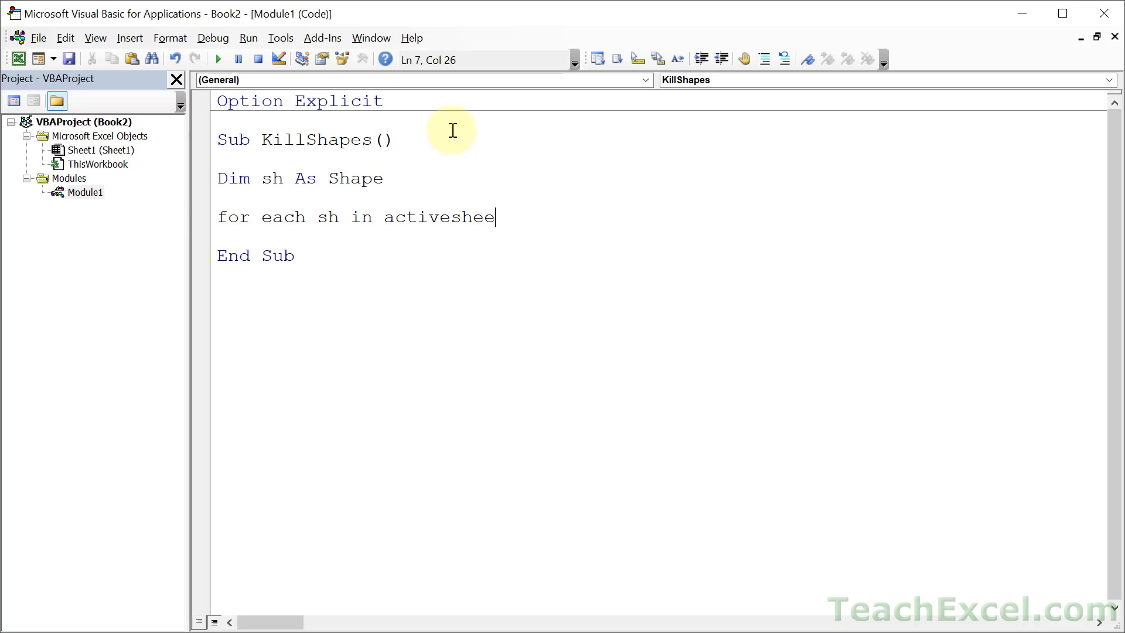
text(t.sahpe)
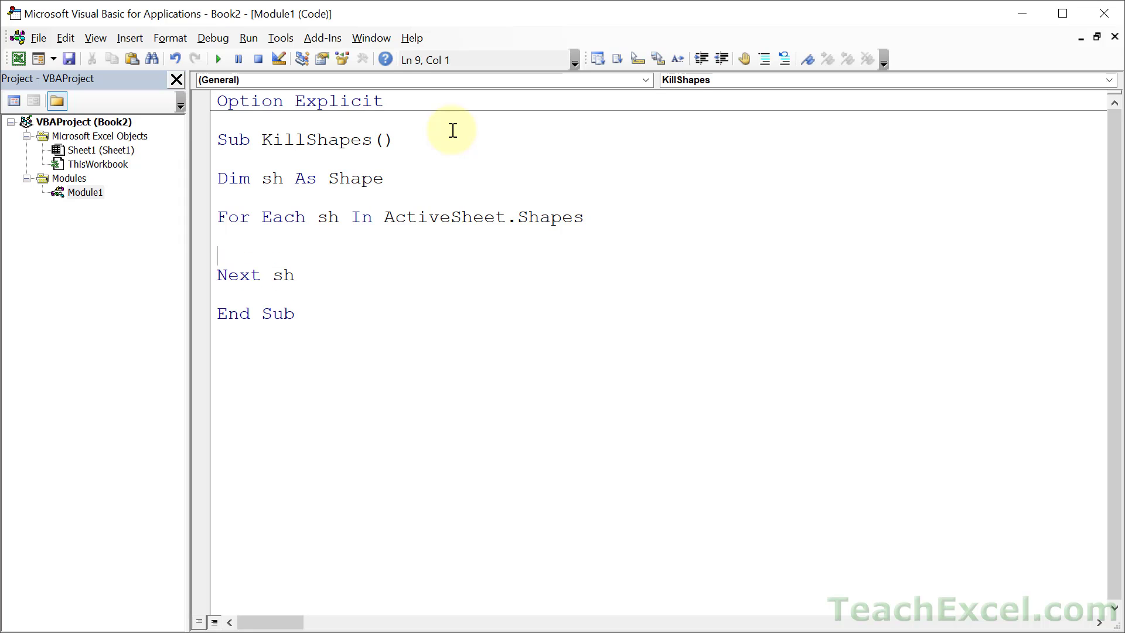
text(sh)
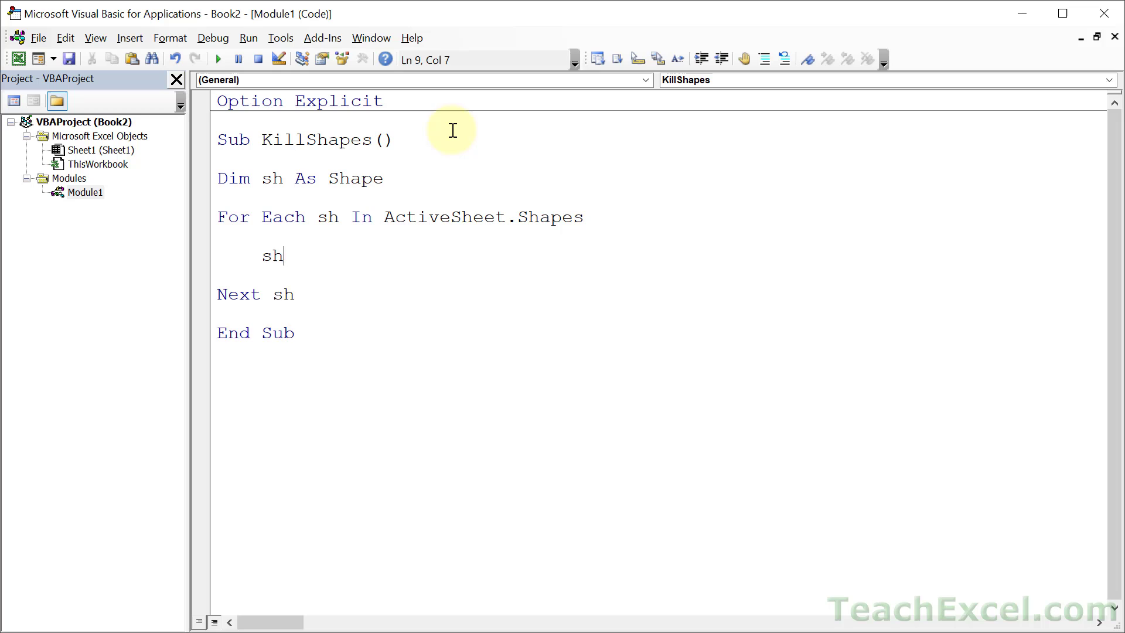
text(.delete)
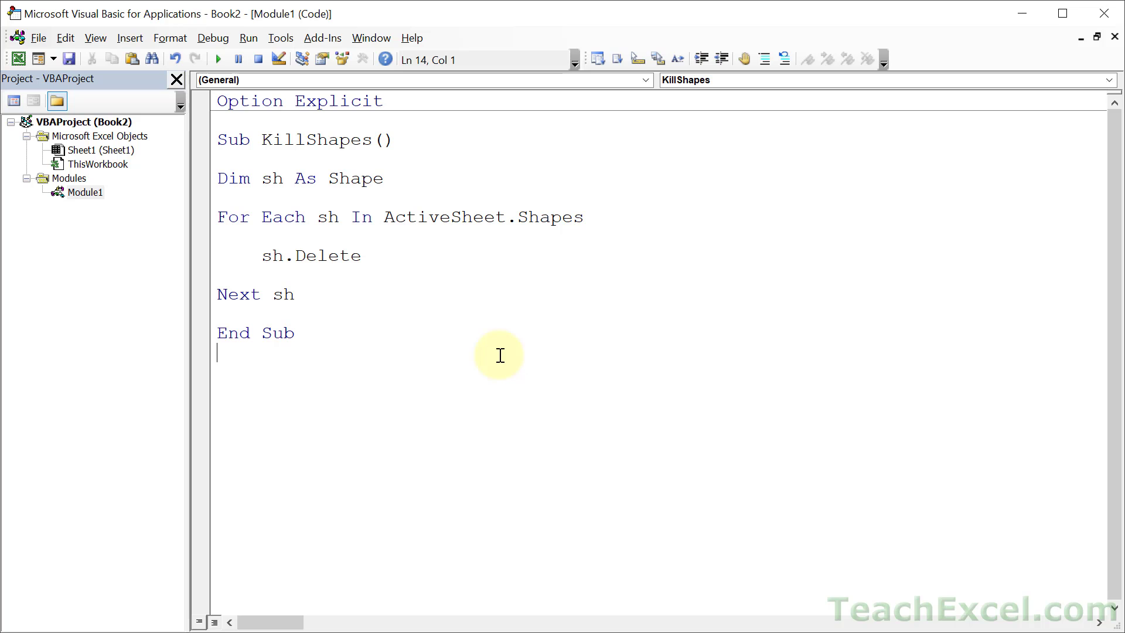
mouse_move(388, 256)
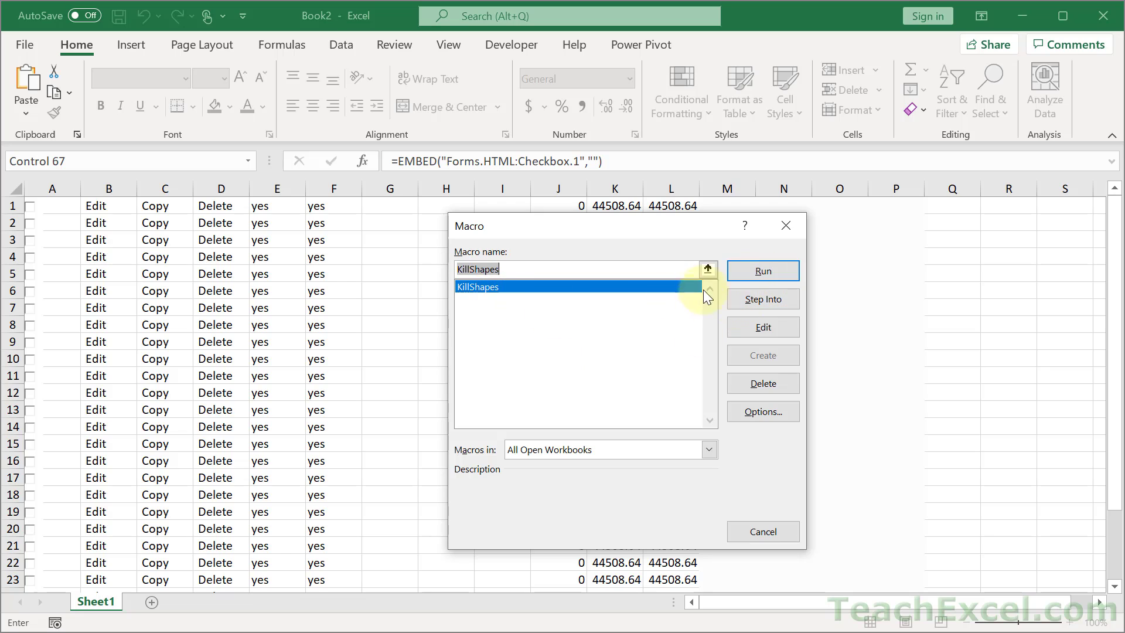
mouse_move(32, 327)
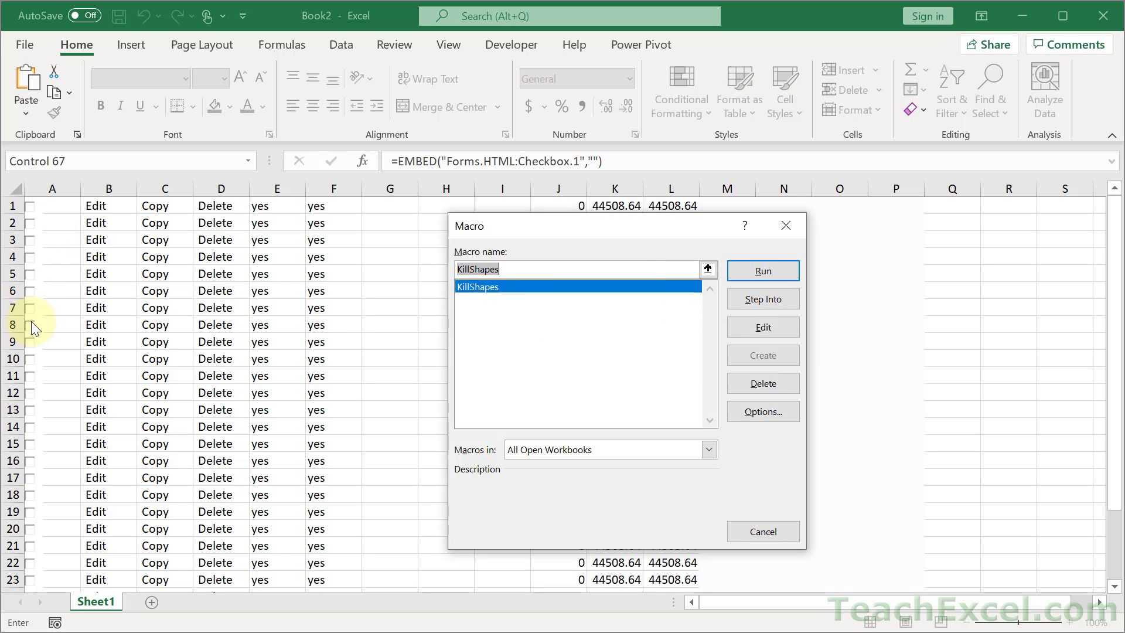
mouse_move(763, 271)
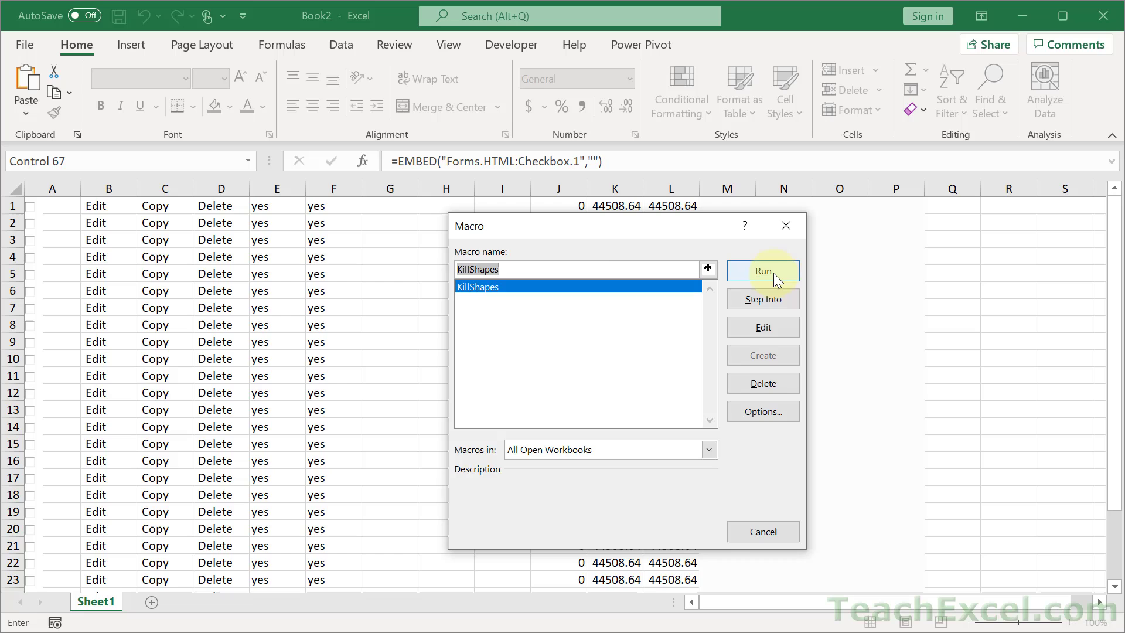
Run KillShapes from the Macro dialog, removing the column A checkboxes.
click(763, 272)
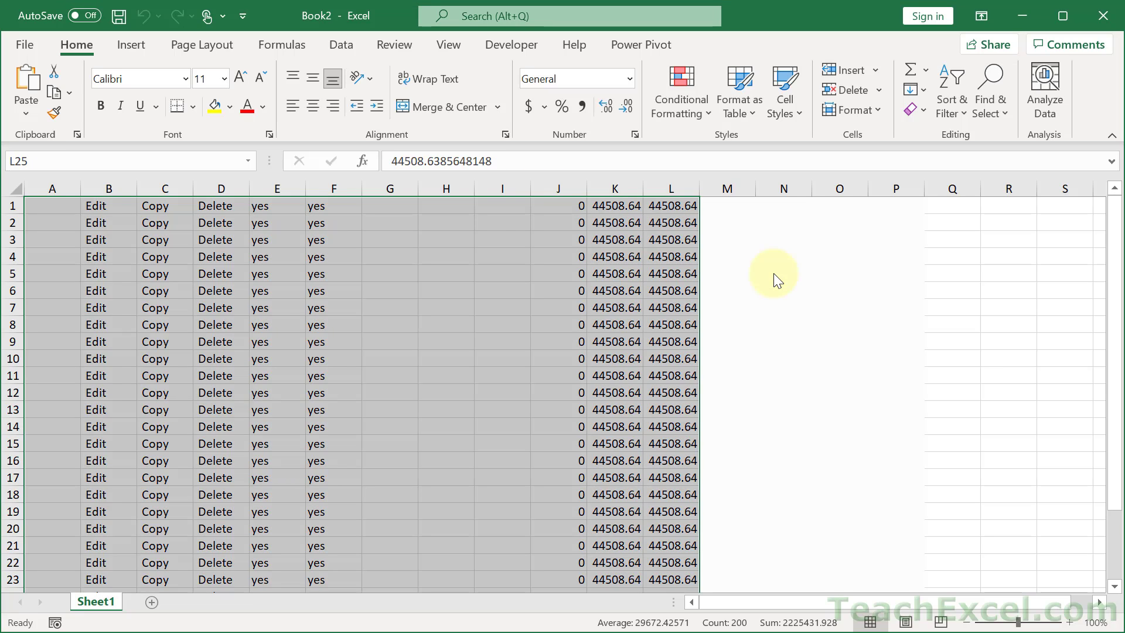
mouse_move(428, 339)
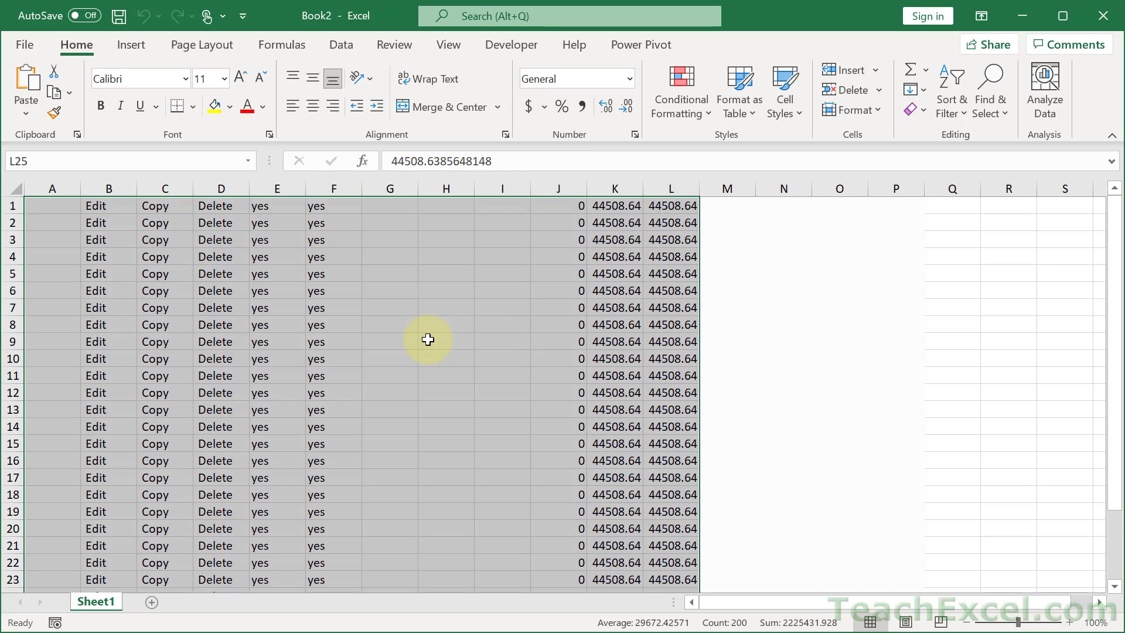
mouse_move(467, 360)
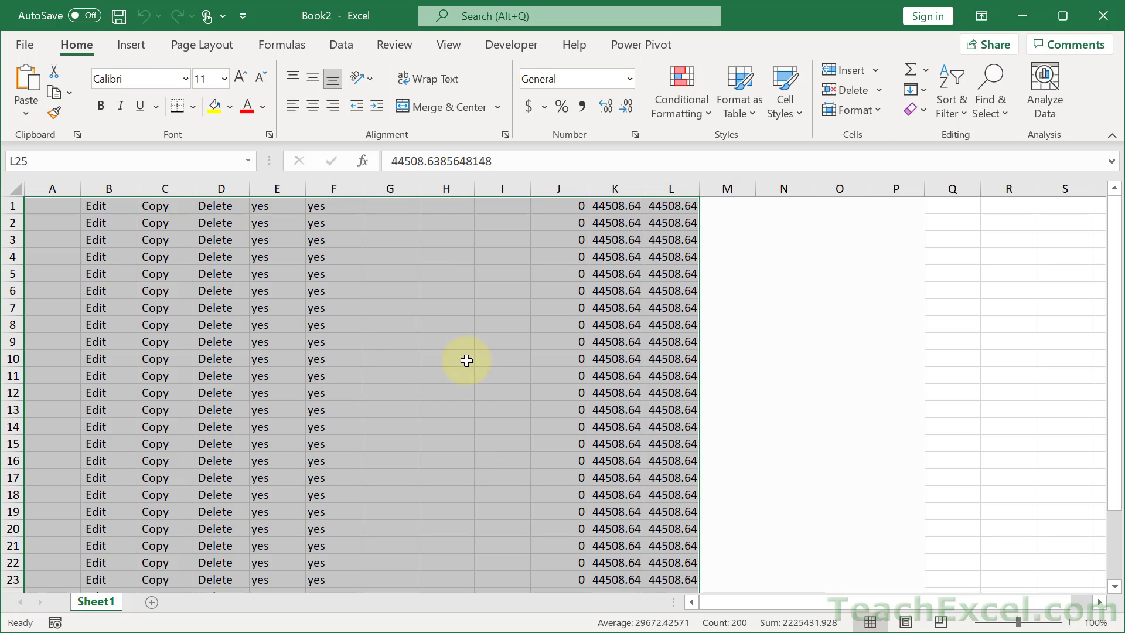
mouse_move(474, 373)
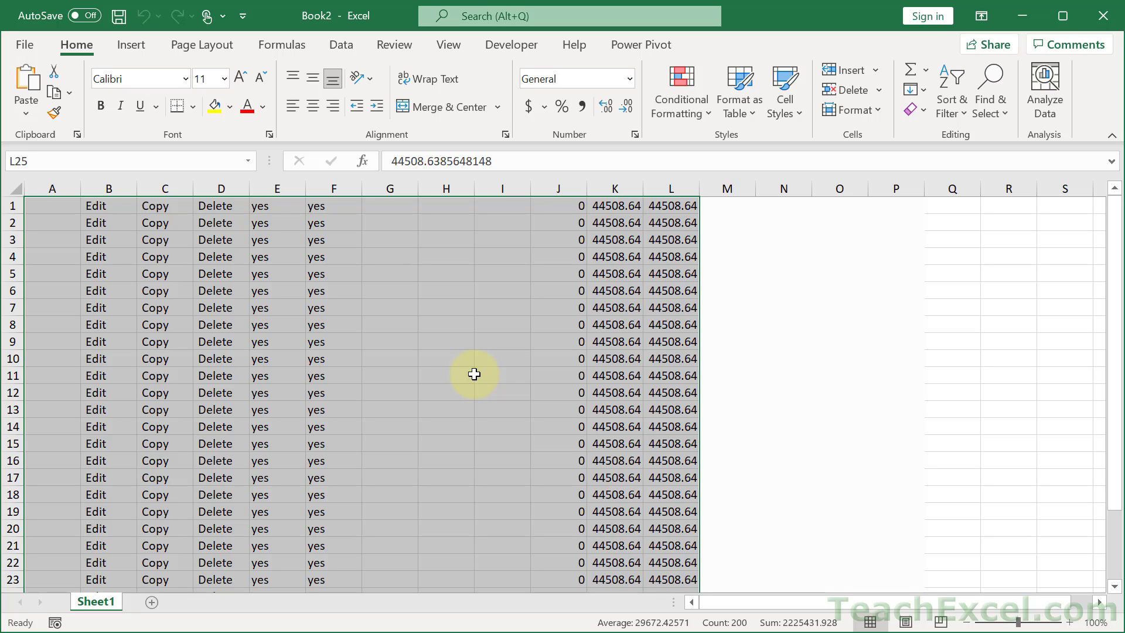
click(130, 44)
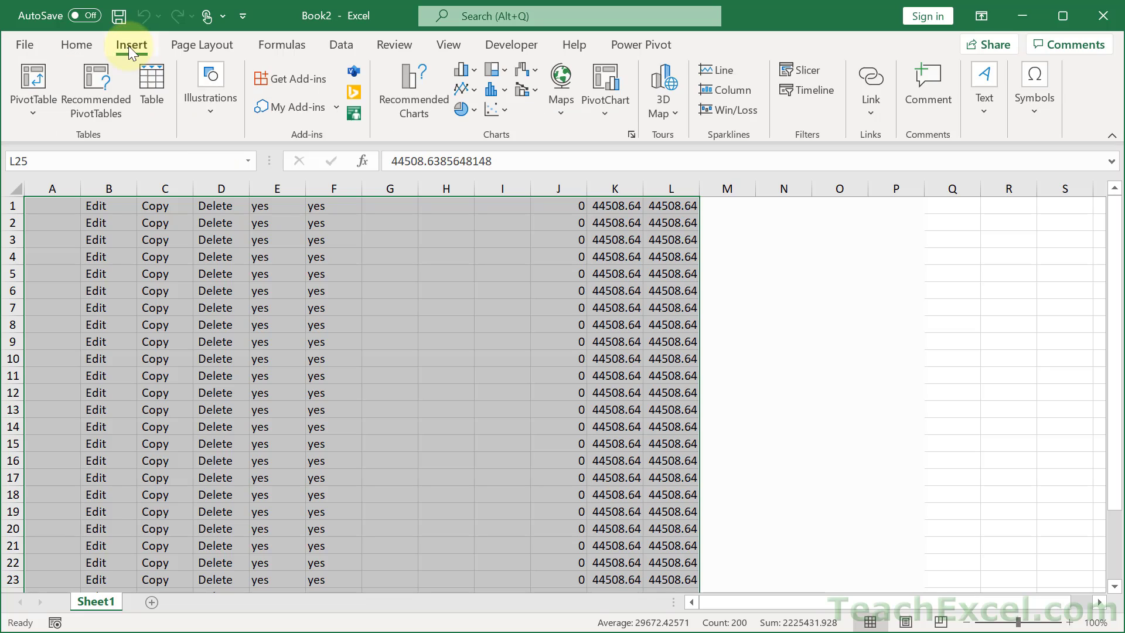
click(211, 86)
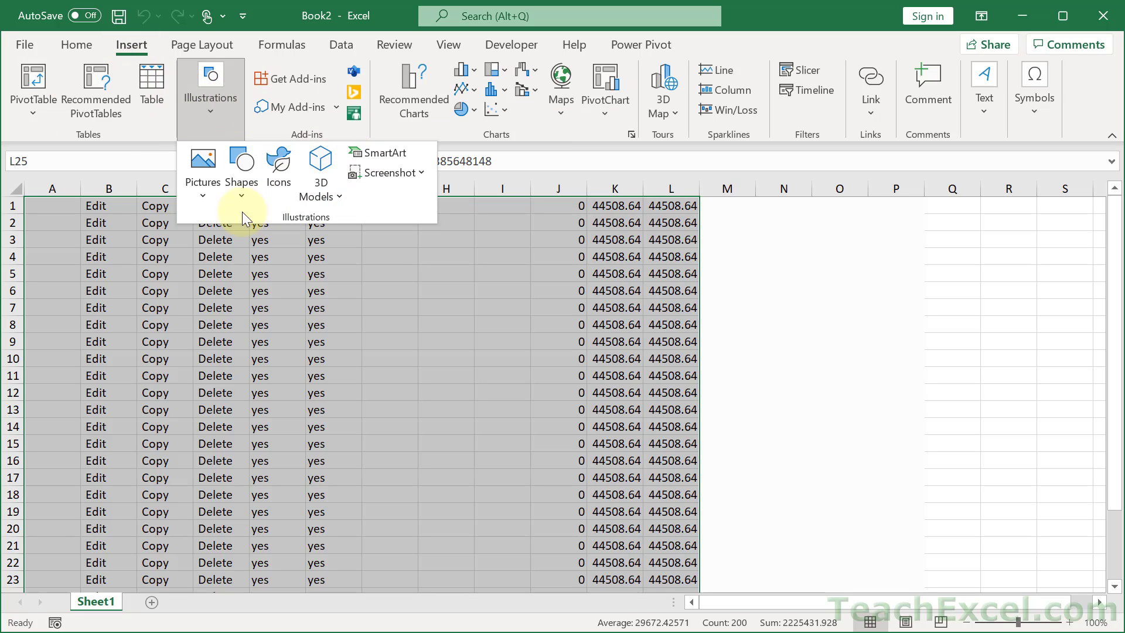
mouse_move(321, 173)
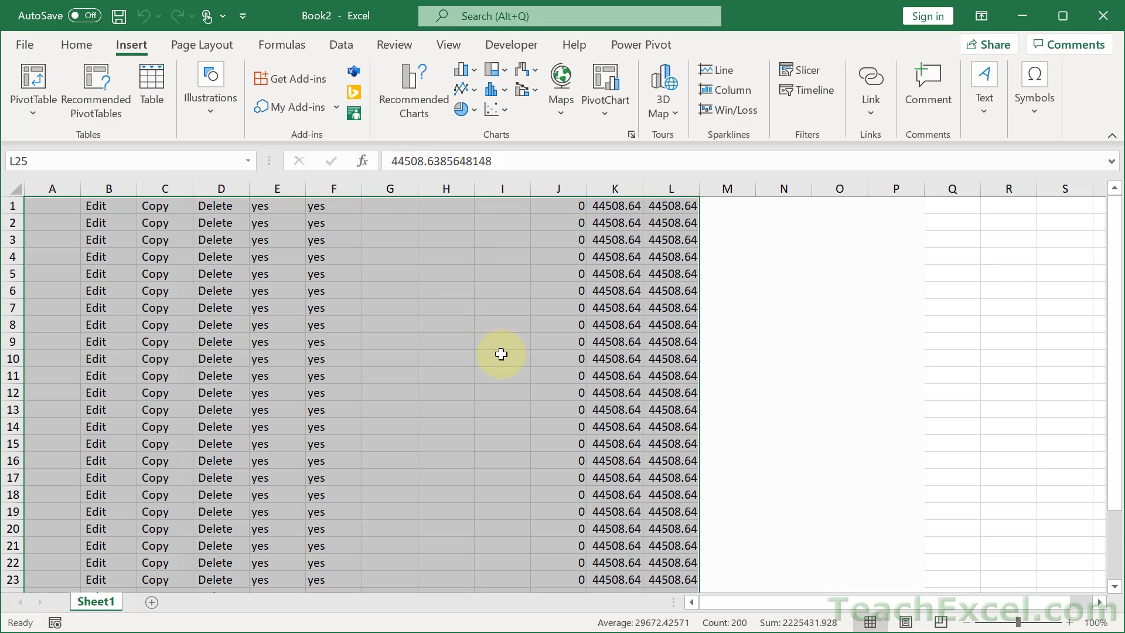
mouse_move(452, 311)
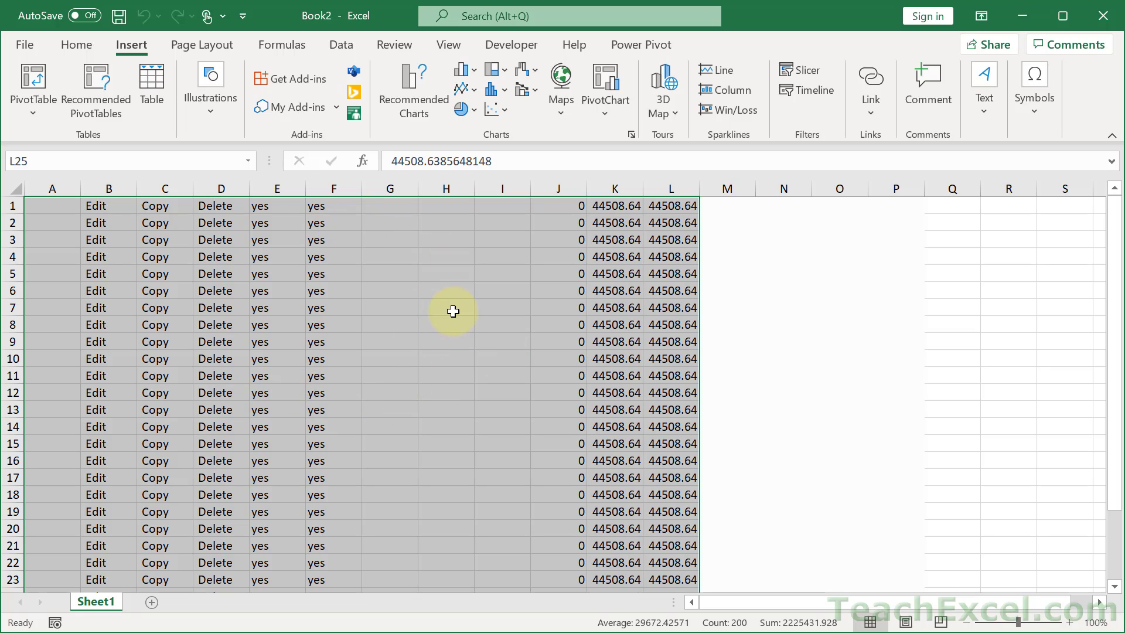
mouse_move(573, 386)
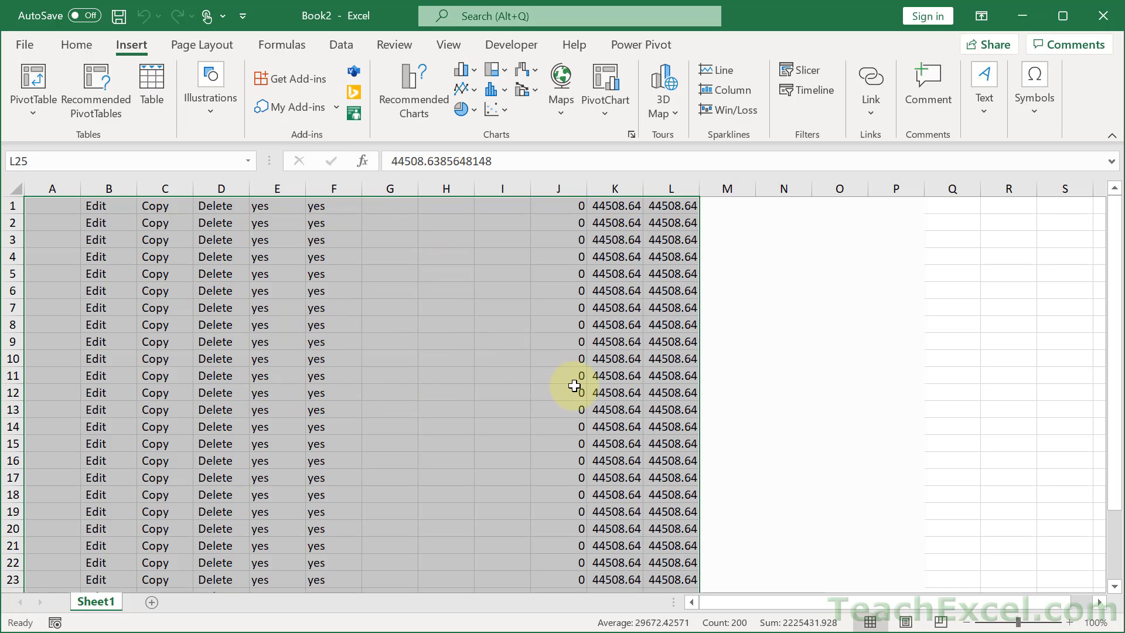
click(76, 44)
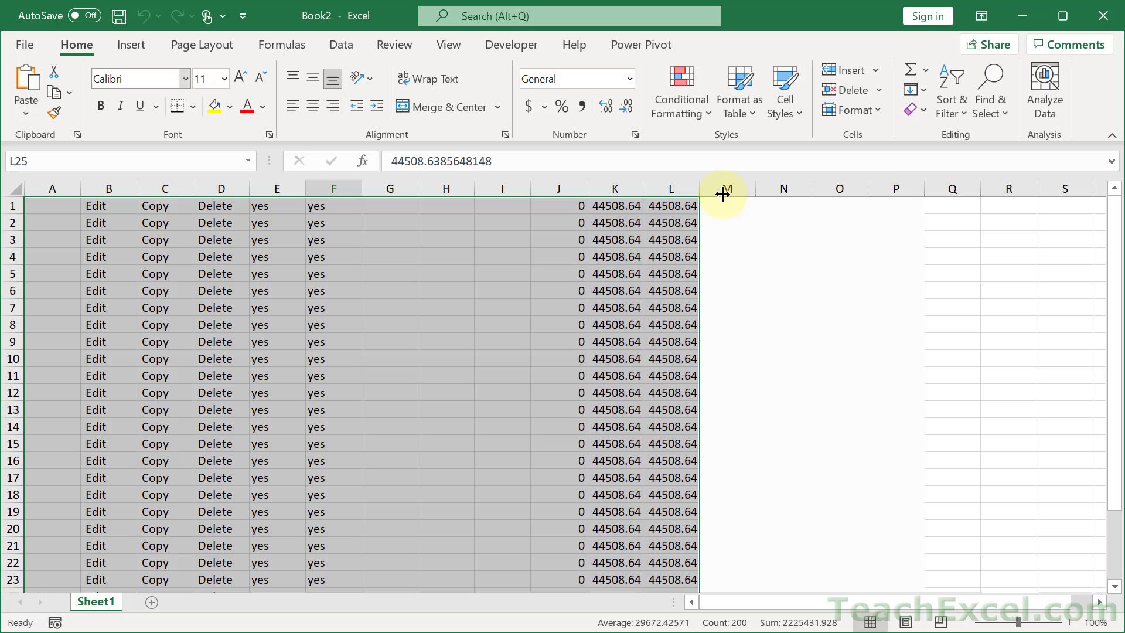
Reopen the Selection Pane, which lists no objects, then return to the KillShapes code.
click(990, 91)
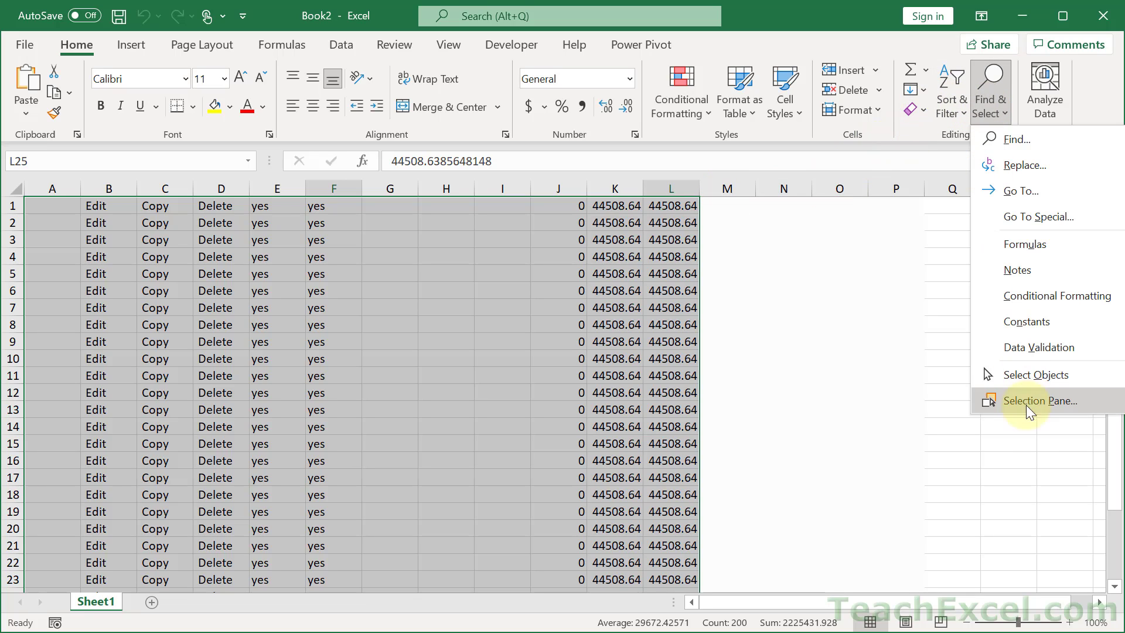
click(1042, 400)
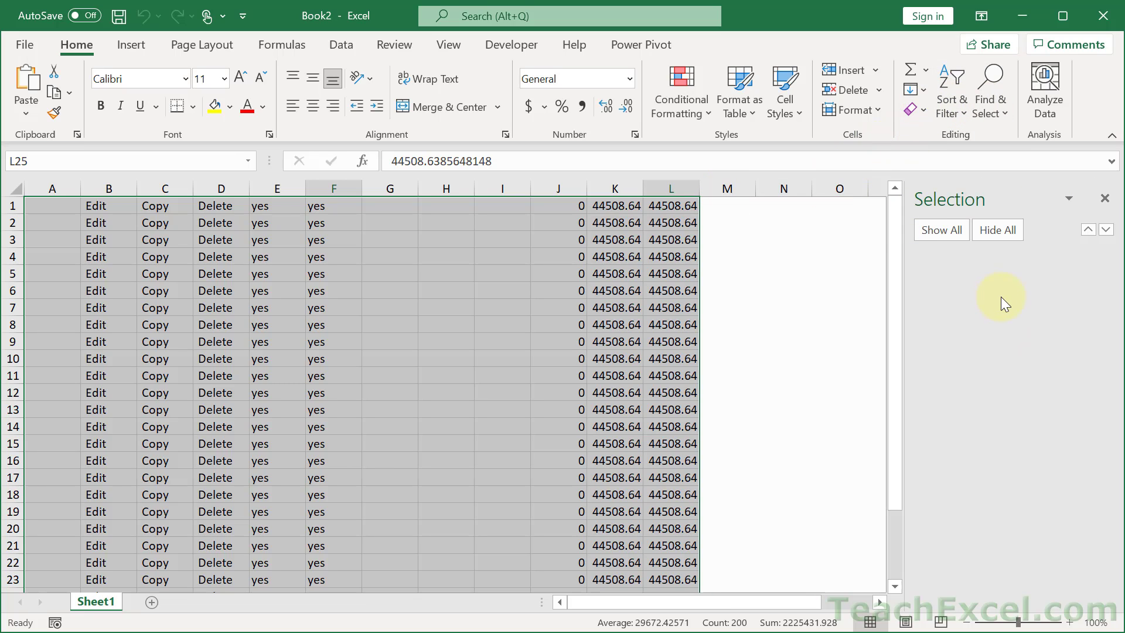
mouse_move(1080, 256)
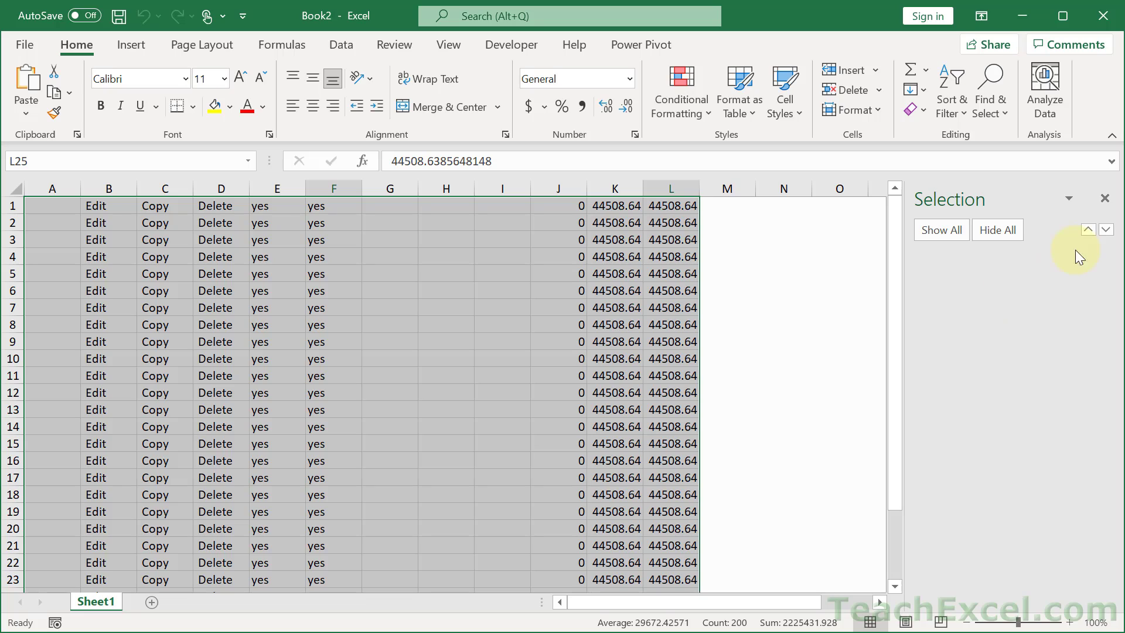
click(1104, 198)
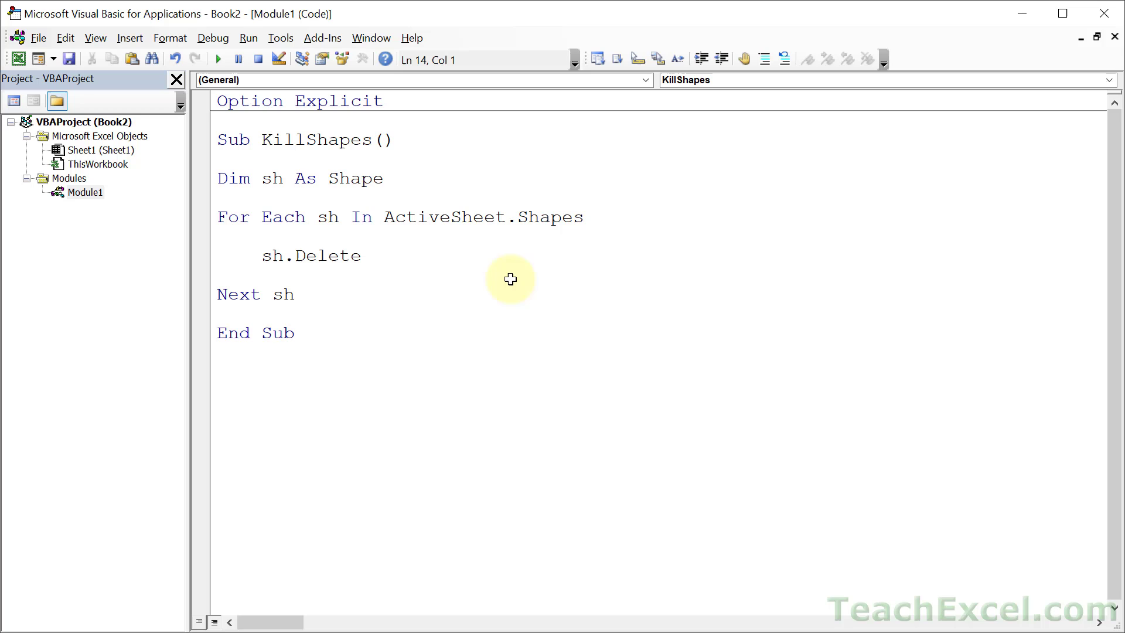
mouse_move(378, 92)
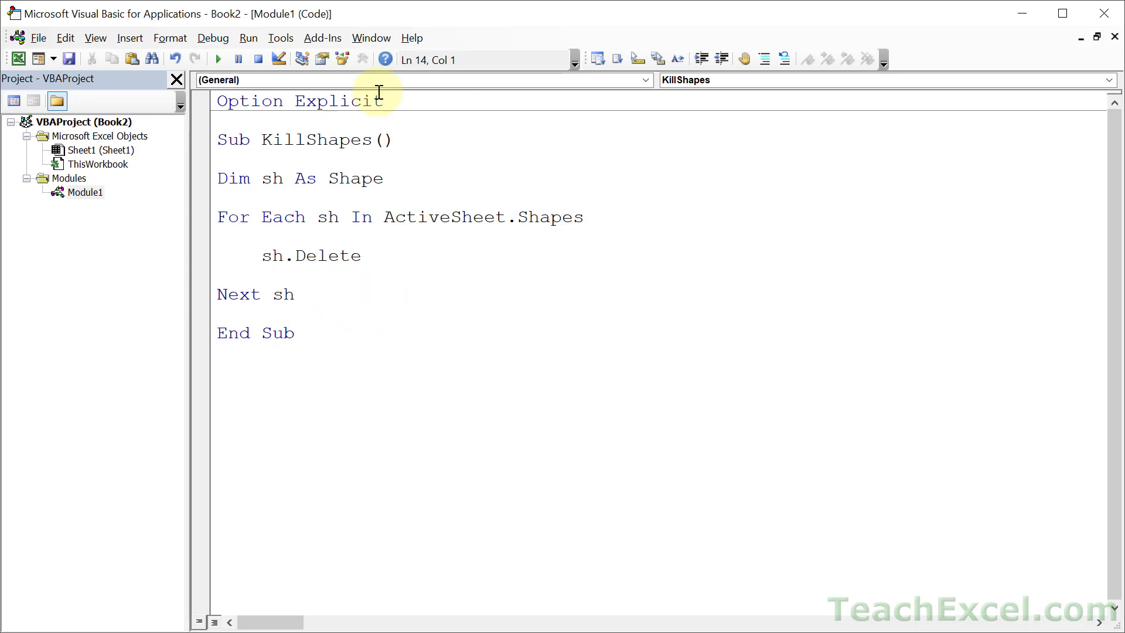